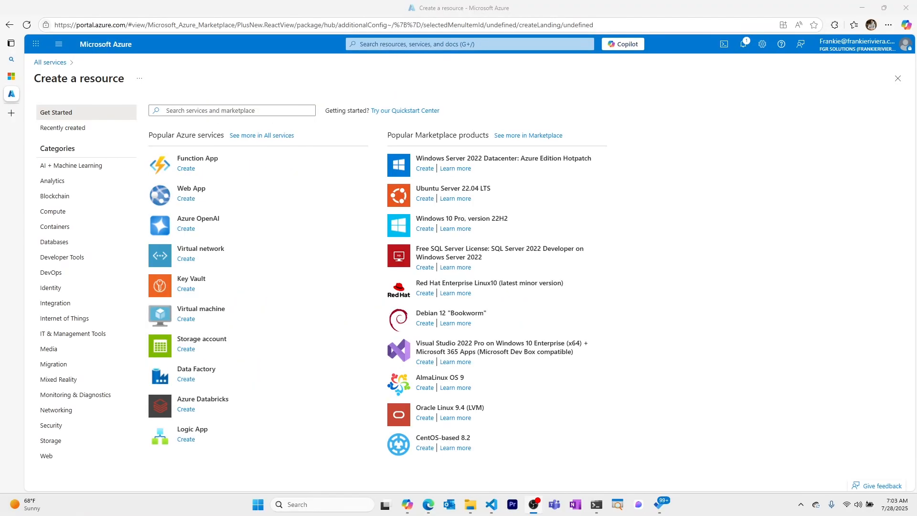
{"action": "mouse_move", "coordinate": [455, 417]}
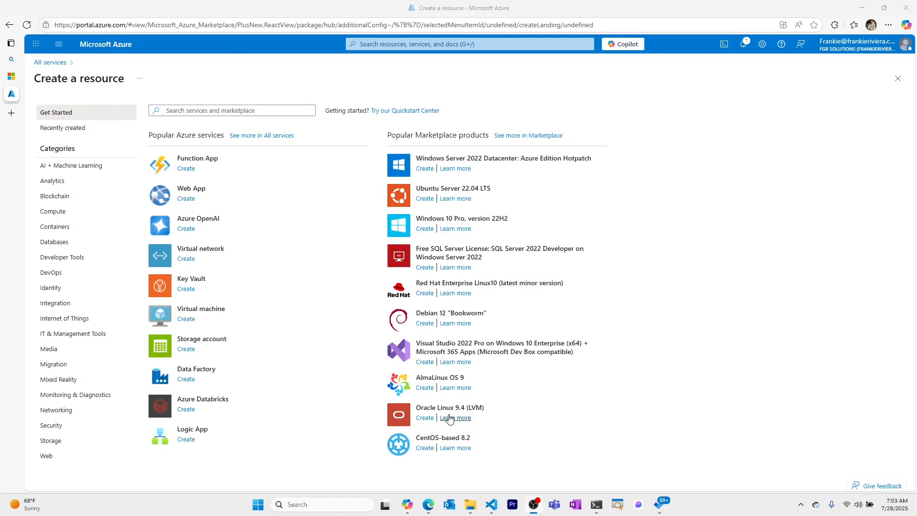
{"action": "mouse_move", "coordinate": [204, 349]}
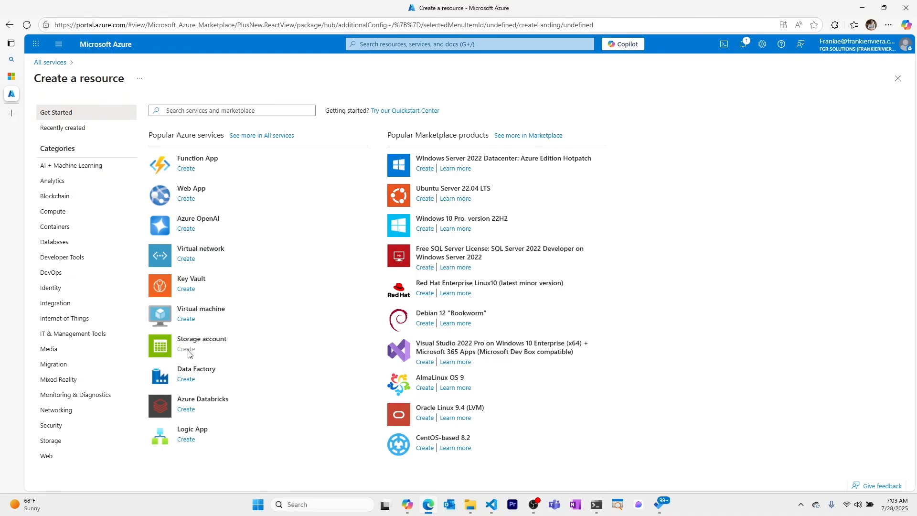
Start a new storage account in new resource group rgaisdemofunctionblob01.
{"action": "left_click", "coordinate": [186, 349]}
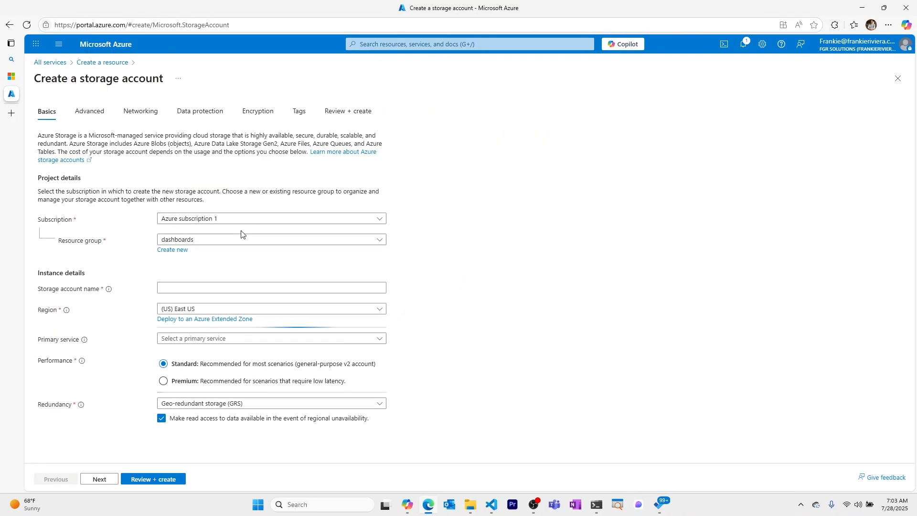
{"action": "left_click", "coordinate": [172, 249]}
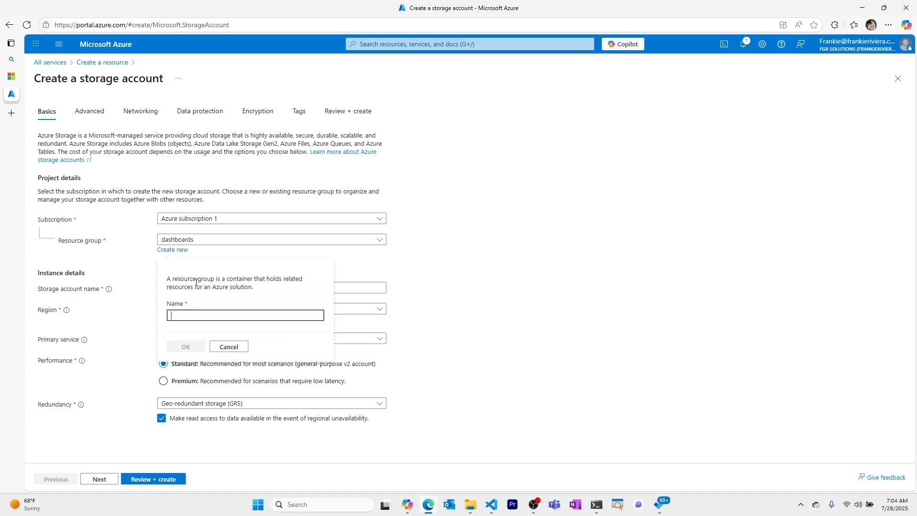
{"action": "type", "text": "rgais"}
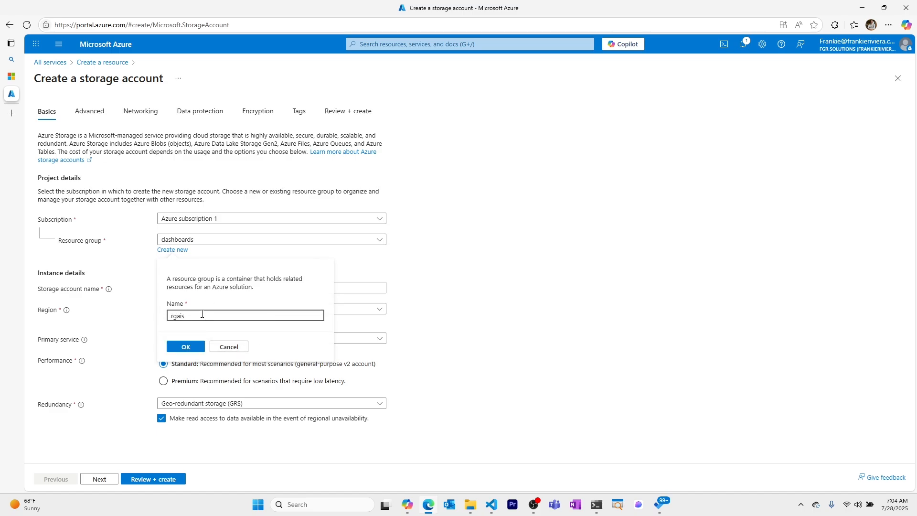
{"action": "type", "text": "demofunction"}
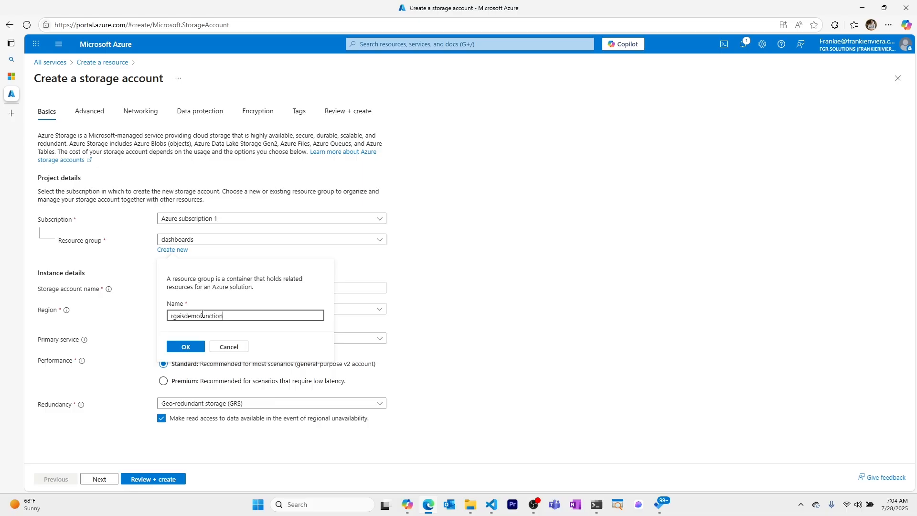
{"action": "type", "text": "blob01"}
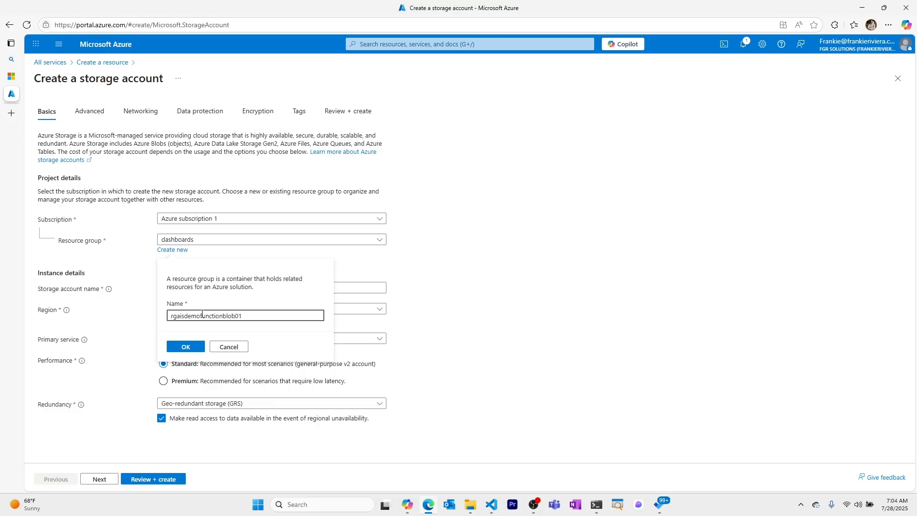
{"action": "left_click", "coordinate": [186, 346]}
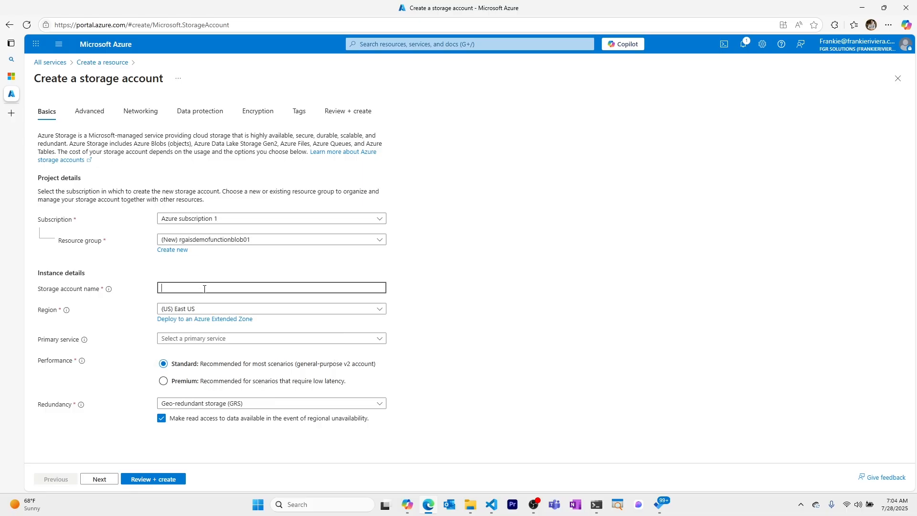
Name the account aisdemofunctionstor, choose Azure Blob Storage, and review redundancy options.
{"action": "type", "text": "aisdemofunctionstor"}
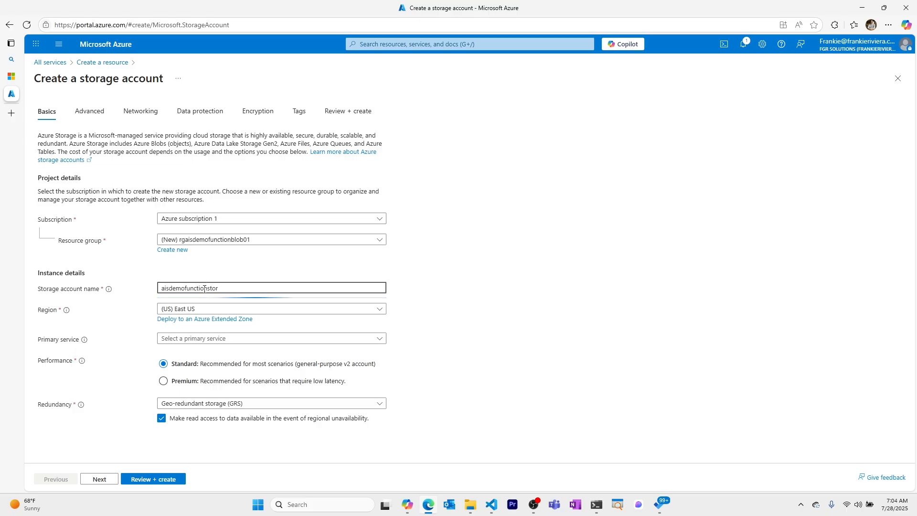
{"action": "left_click", "coordinate": [271, 339]}
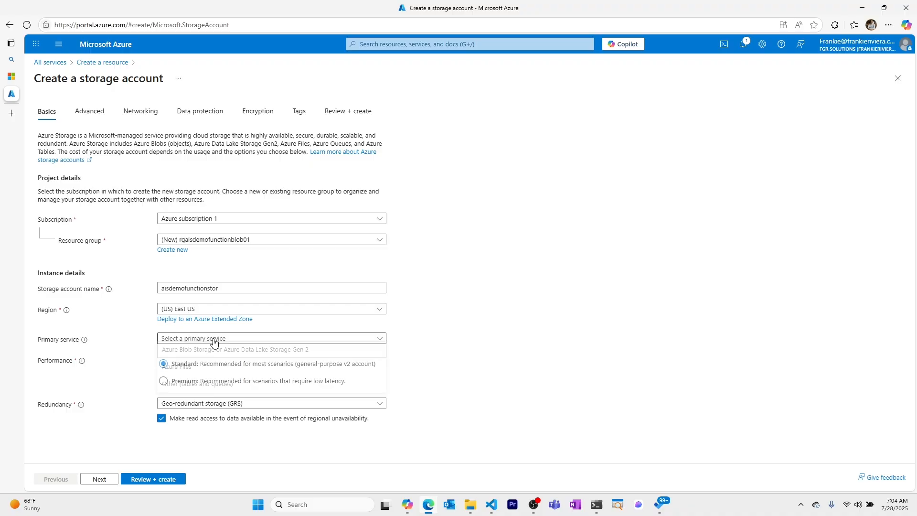
{"action": "left_click", "coordinate": [254, 350]}
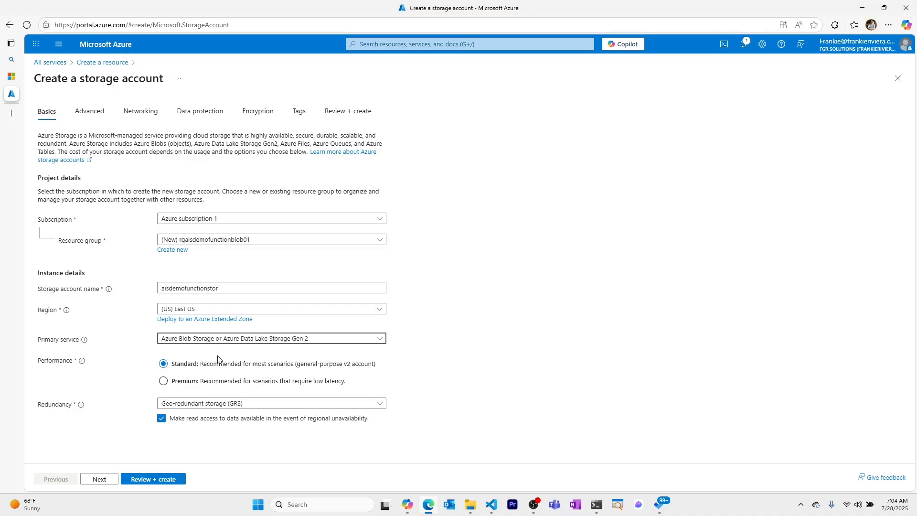
{"action": "mouse_move", "coordinate": [214, 405]}
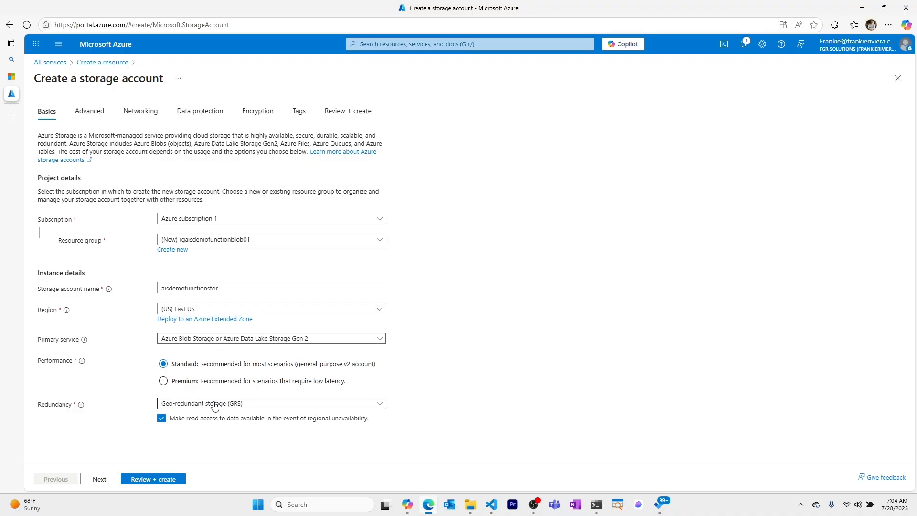
{"action": "left_click", "coordinate": [271, 403]}
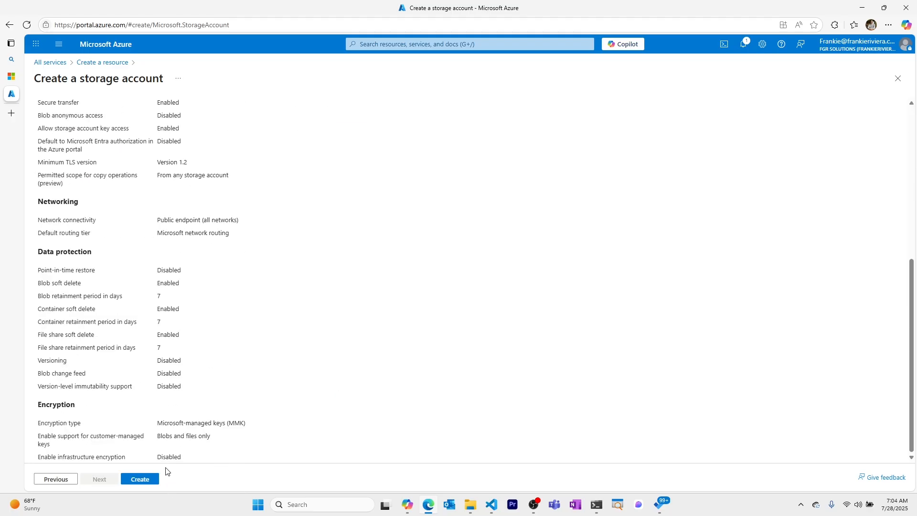
Create the aisdemofunctionstor account and open it after deployment completes.
{"action": "left_click", "coordinate": [139, 479]}
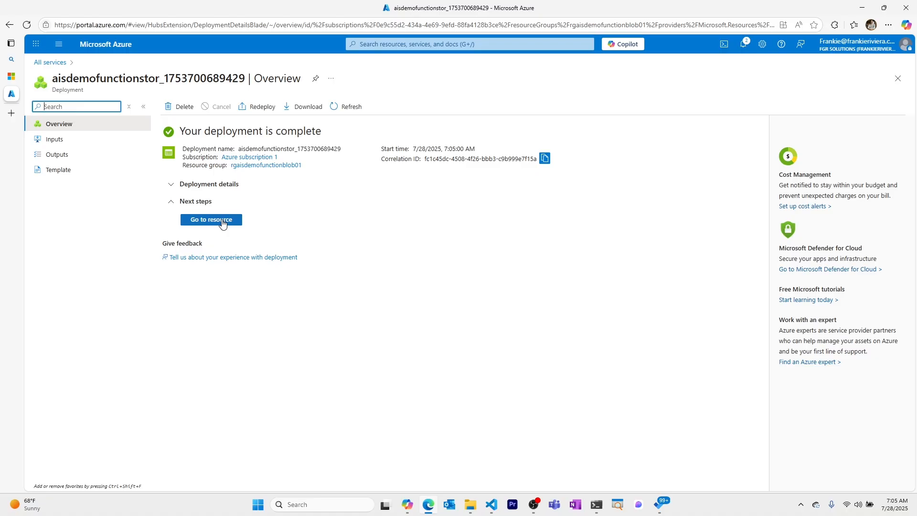
{"action": "left_click", "coordinate": [211, 220]}
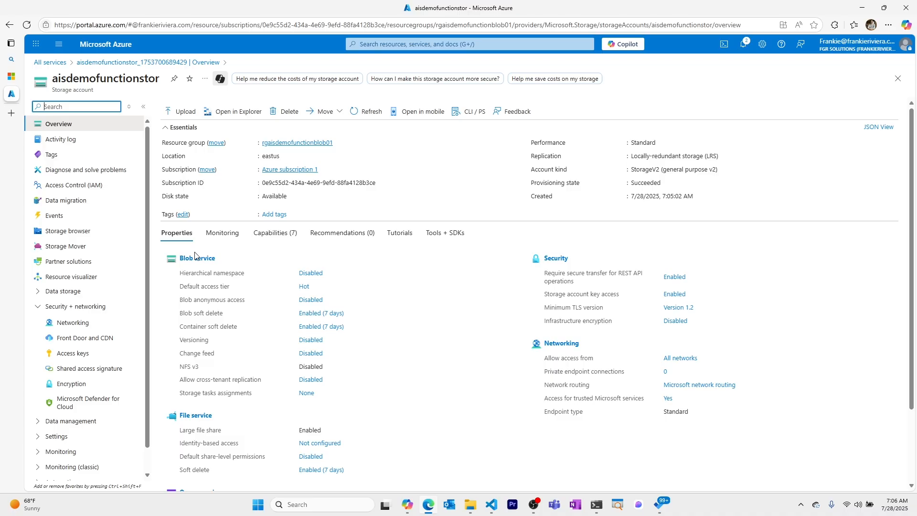
Add a blob container named sample-workitems from the Storage browser.
{"action": "left_click", "coordinate": [68, 230]}
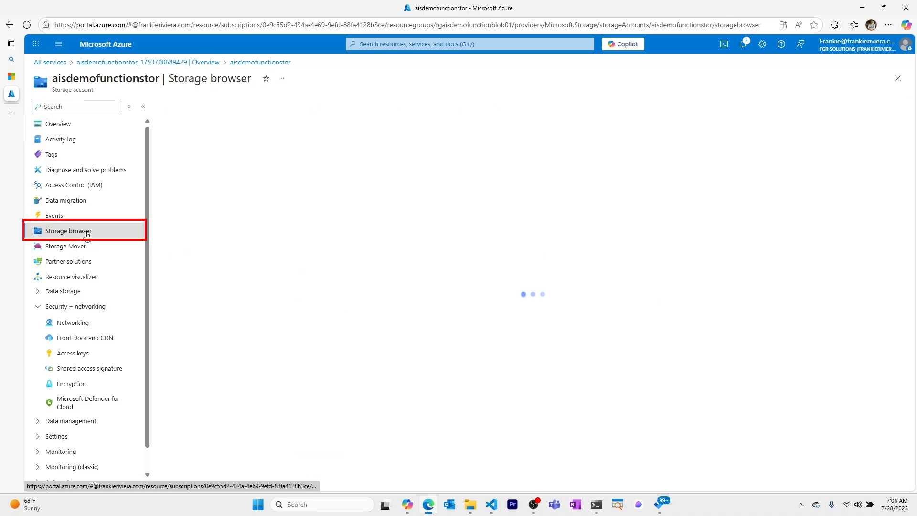
{"action": "left_click", "coordinate": [69, 231]}
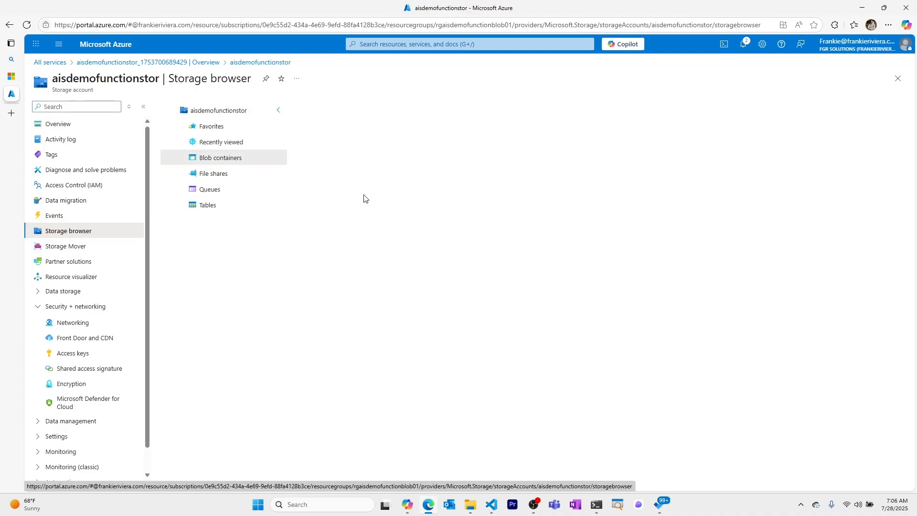
{"action": "left_click", "coordinate": [343, 109]}
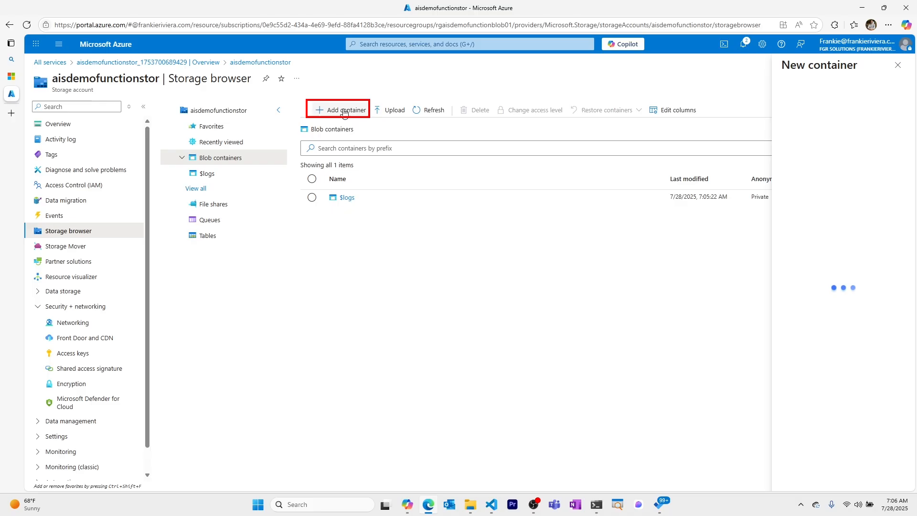
{"action": "type", "text": "sample-work"}
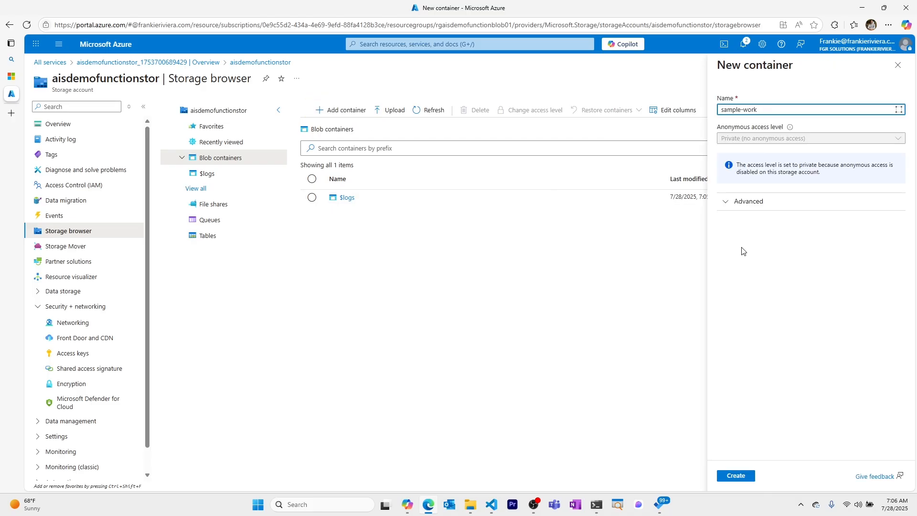
{"action": "left_click", "coordinate": [735, 475]}
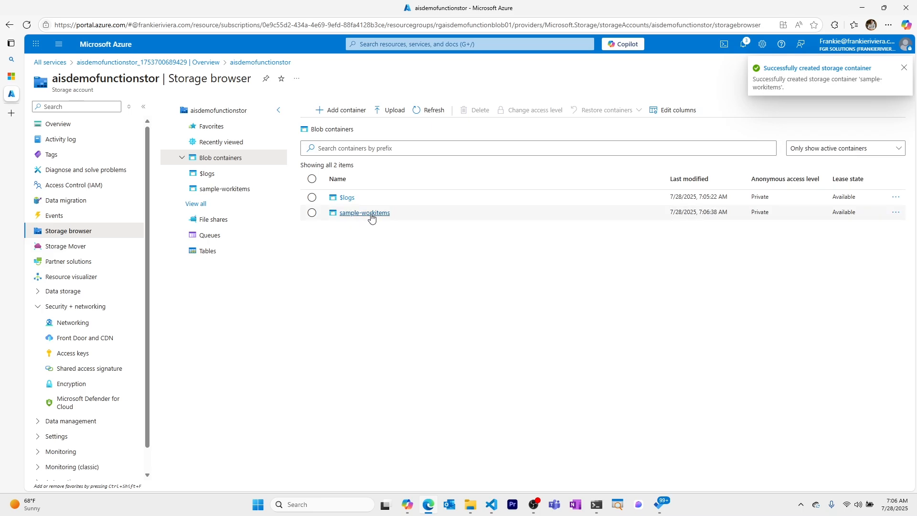
Open the sample-workitems container and bring up the Upload blob pane.
{"action": "left_click", "coordinate": [364, 212]}
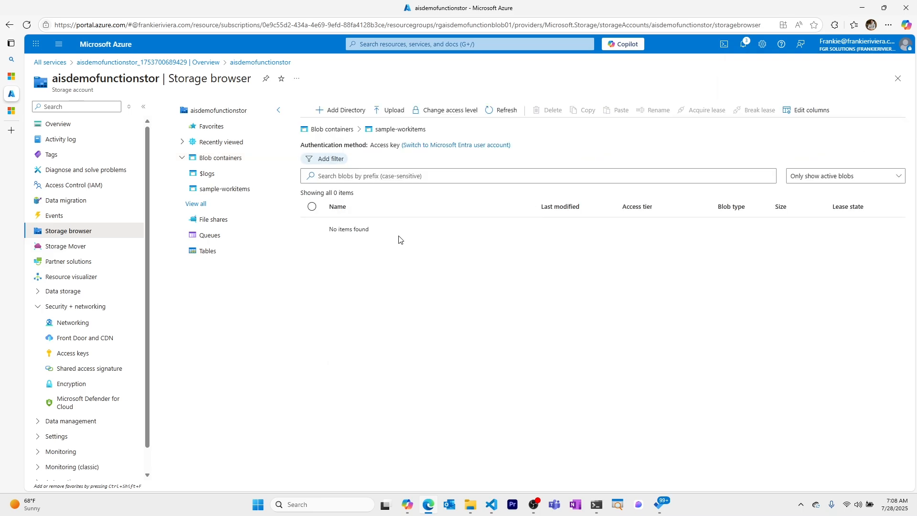
{"action": "left_click", "coordinate": [392, 110]}
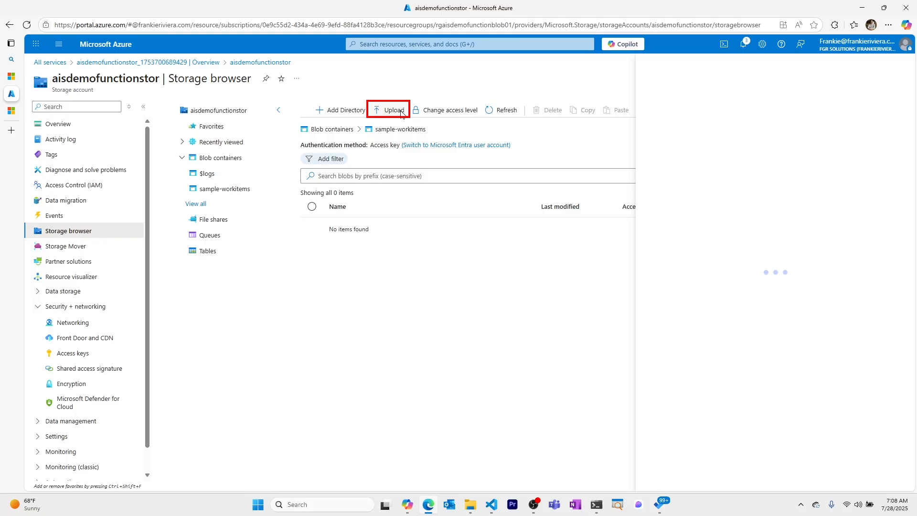
{"action": "left_click", "coordinate": [394, 110]}
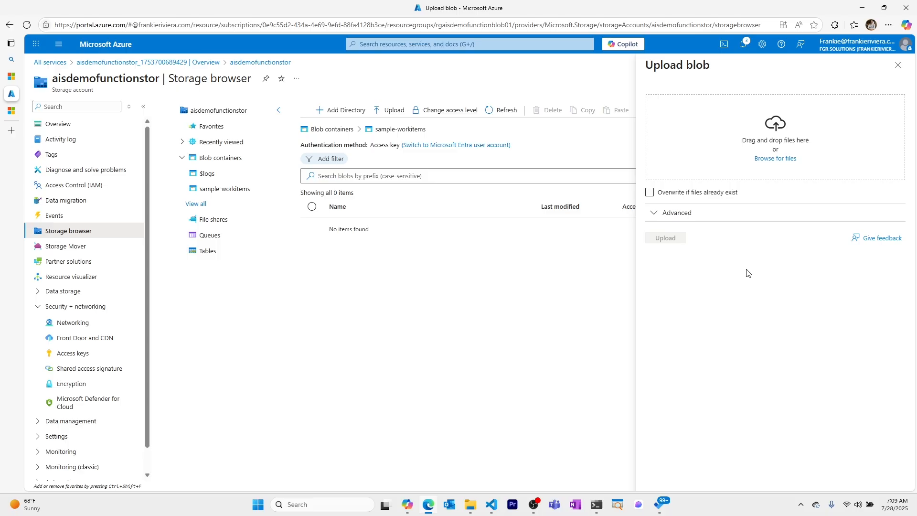
{"action": "mouse_move", "coordinate": [744, 302]}
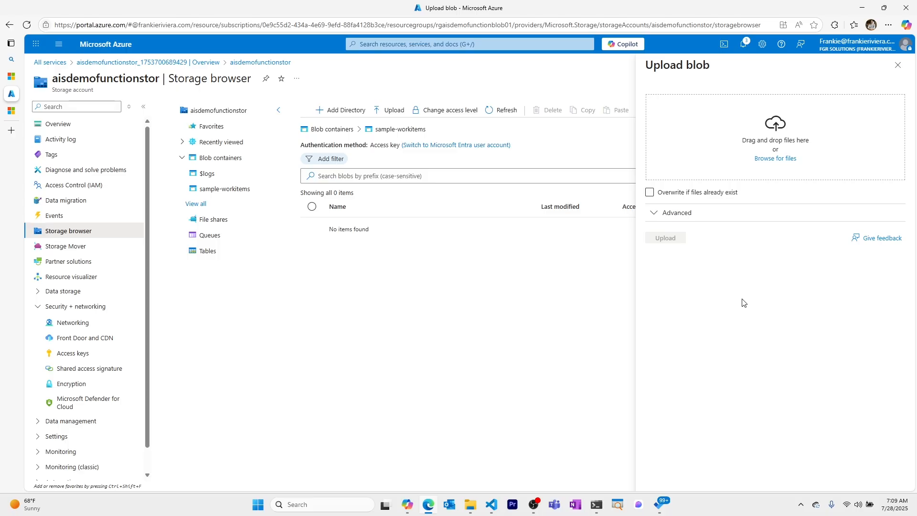
{"action": "mouse_move", "coordinate": [739, 269]}
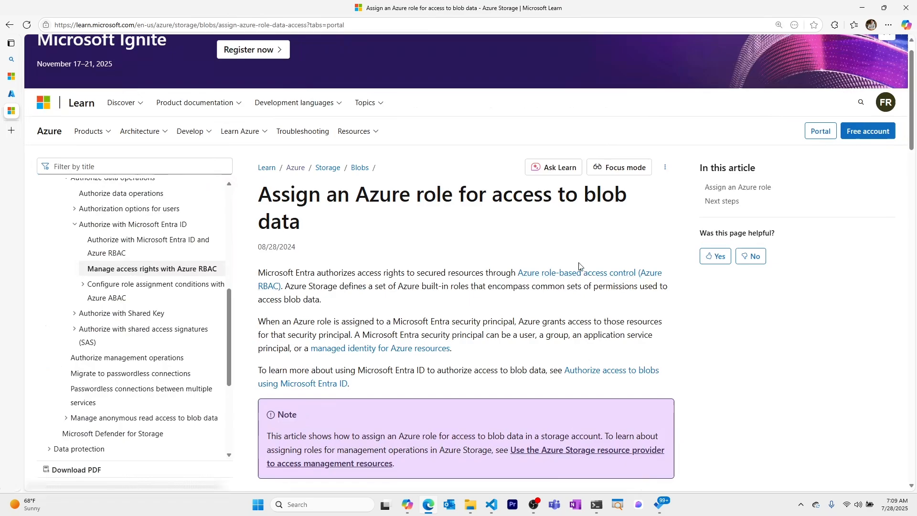
{"action": "mouse_move", "coordinate": [490, 236]}
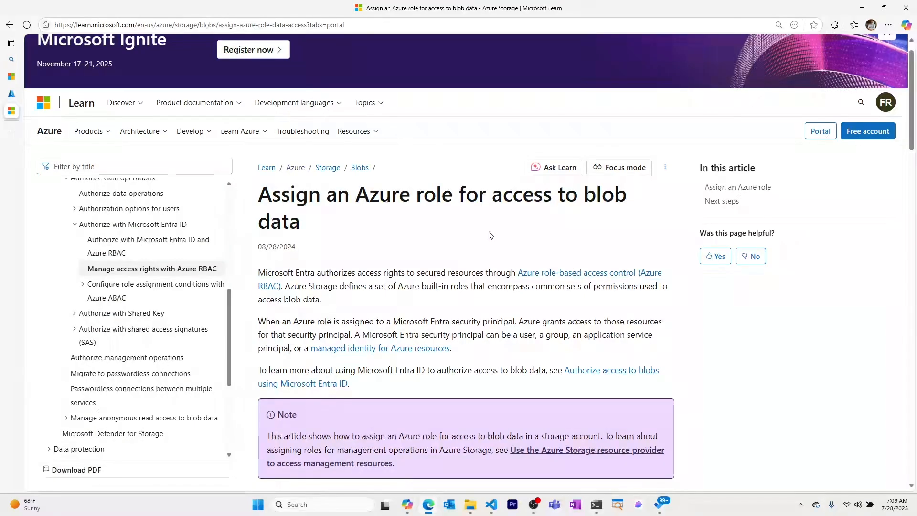
Scroll the Learn article to the role requirements and highlight the Reader role.
{"action": "scroll", "scroll_direction": "down", "scroll_amount": 3}
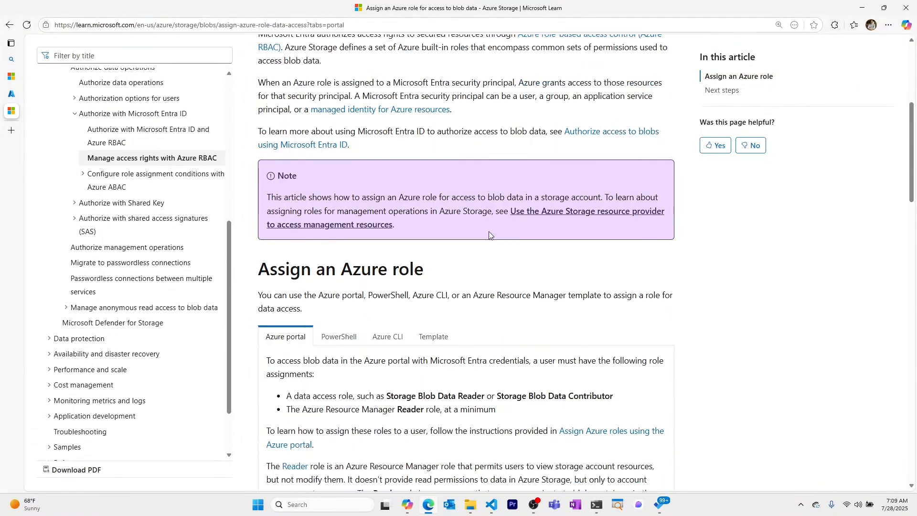
{"action": "scroll", "scroll_direction": "down", "scroll_amount": 3}
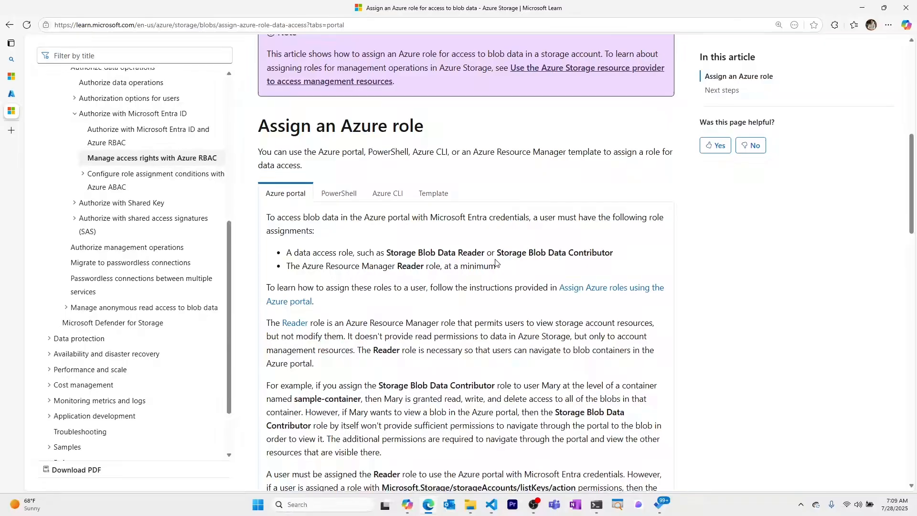
{"action": "mouse_move", "coordinate": [503, 268]}
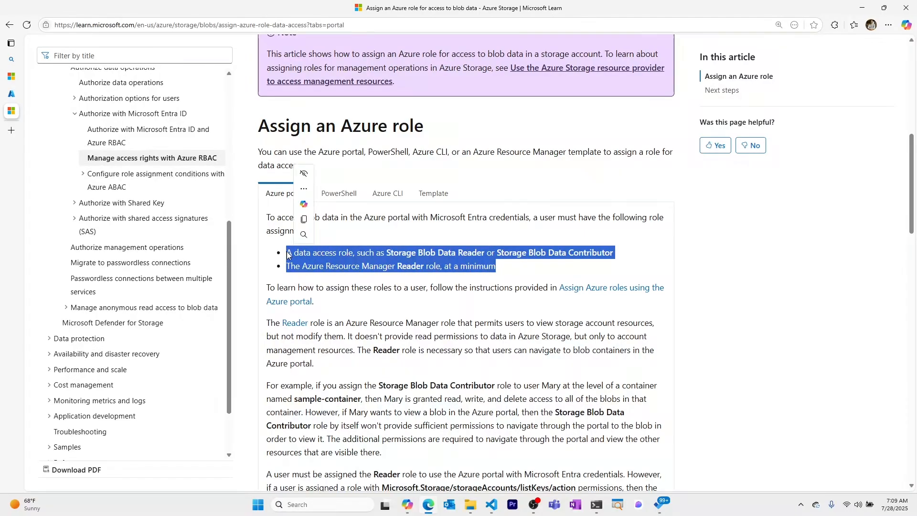
{"action": "mouse_move", "coordinate": [373, 218]}
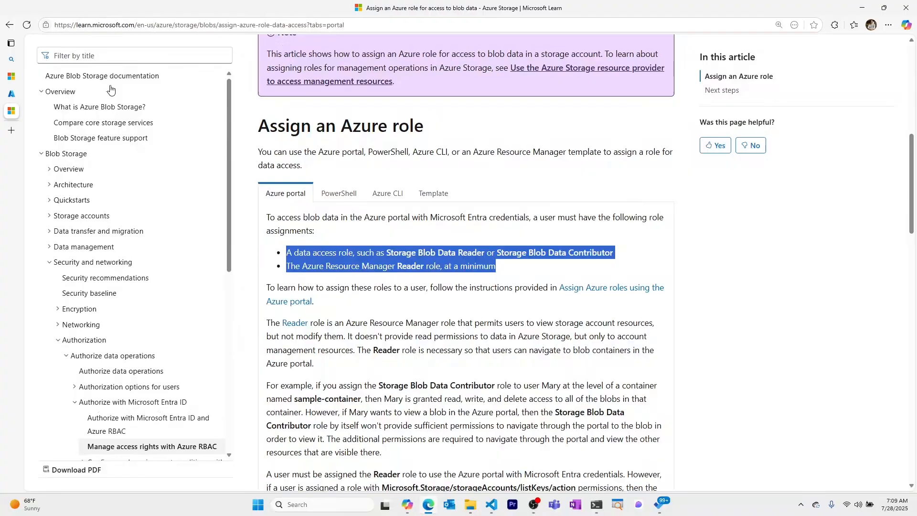
{"action": "scroll", "scroll_direction": "down", "scroll_amount": 3}
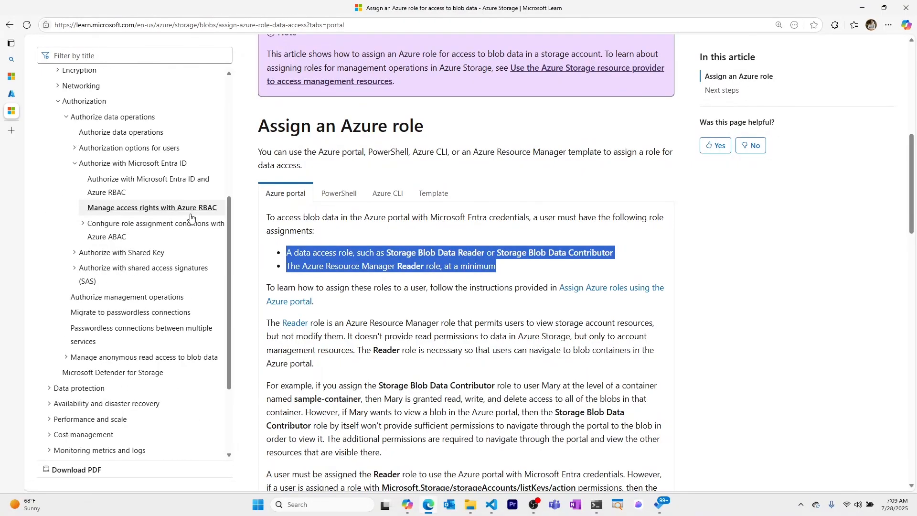
{"action": "scroll", "scroll_direction": "up", "scroll_amount": 3}
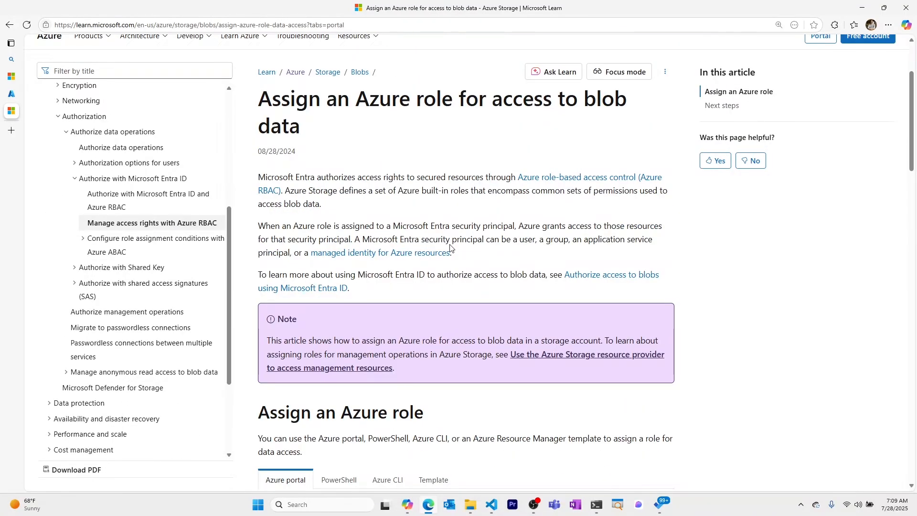
{"action": "mouse_move", "coordinate": [551, 161]}
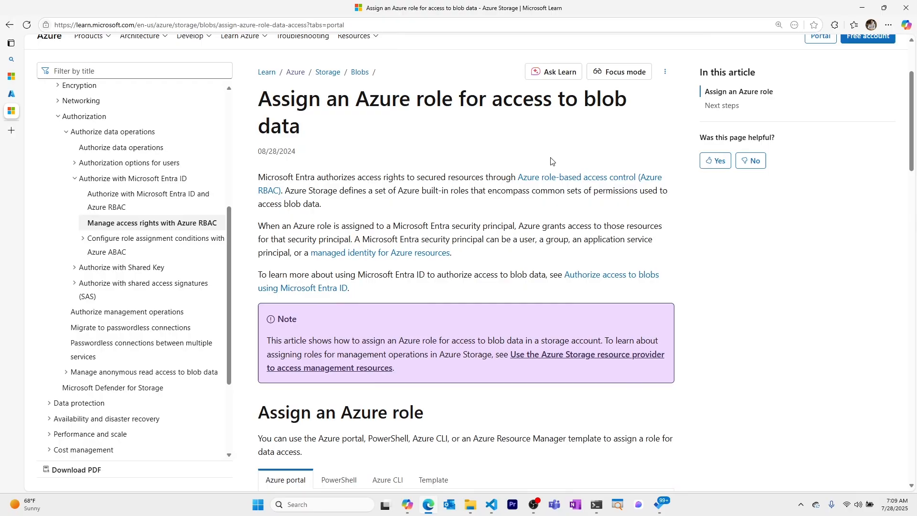
{"action": "scroll", "scroll_direction": "down", "scroll_amount": 3}
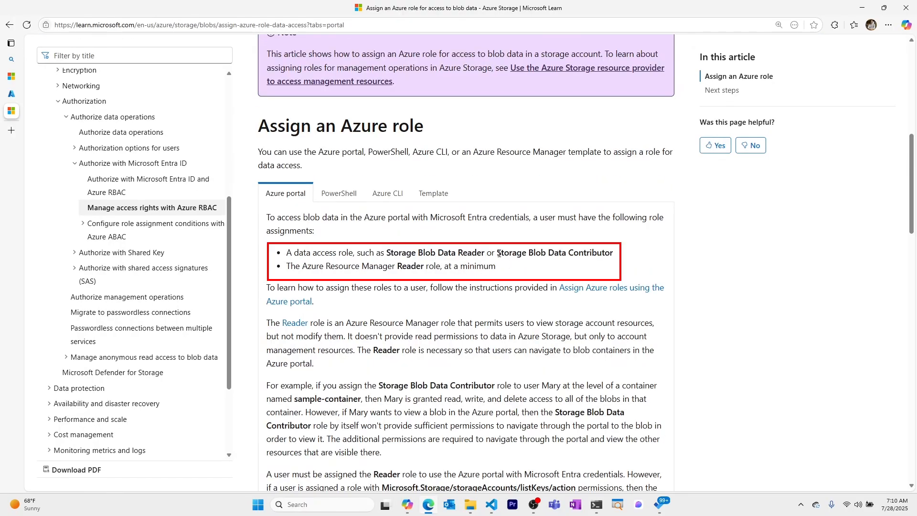
{"action": "left_click_drag", "start_coordinate": [496, 253], "coordinate": [612, 253]}
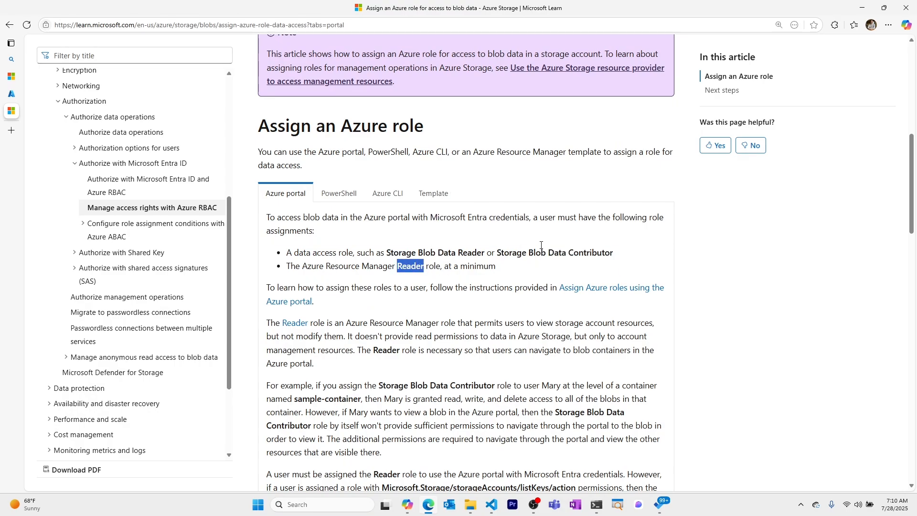
{"action": "left_click", "coordinate": [531, 273]}
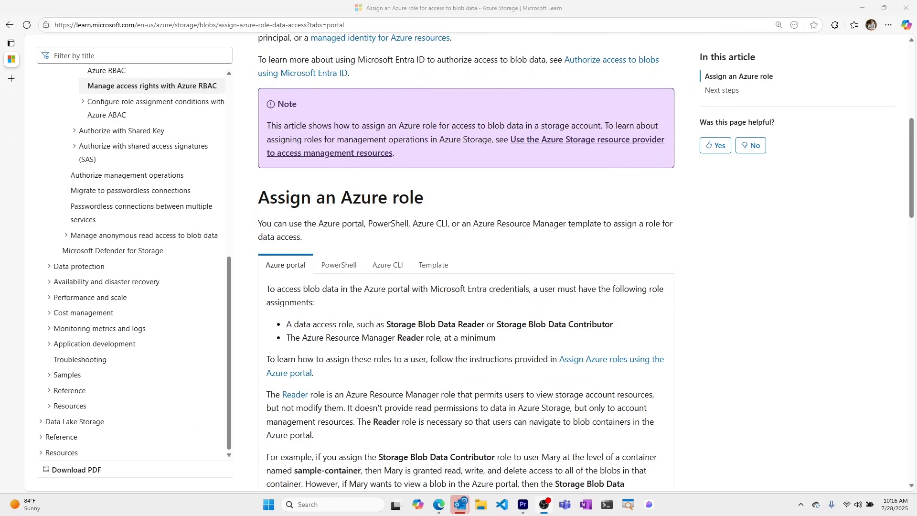
{"action": "scroll", "scroll_direction": "down", "scroll_amount": 3}
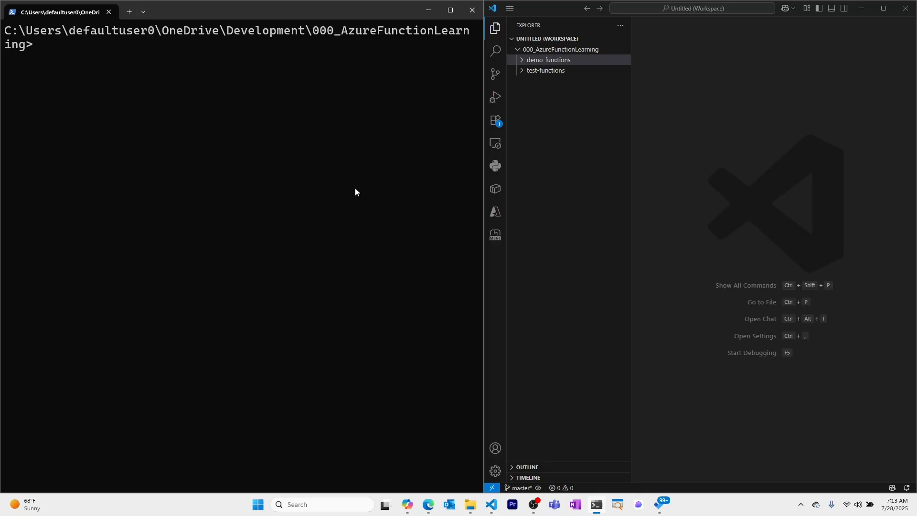
Enter the command to change into the demo-functions folder.
{"action": "type", "text": "cd .\\demo-functions\\"}
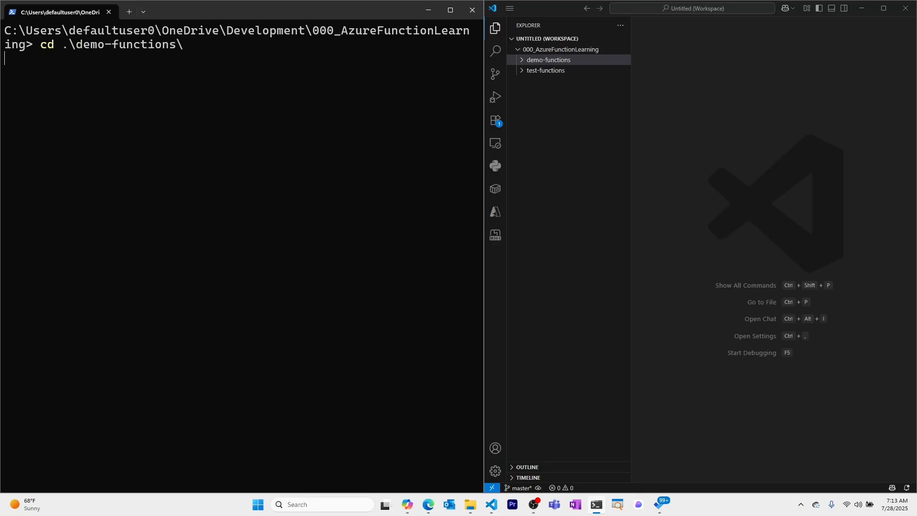
Move into demo-functions and start a new node JavaScript function with func.
{"action": "key", "text": "Enter"}
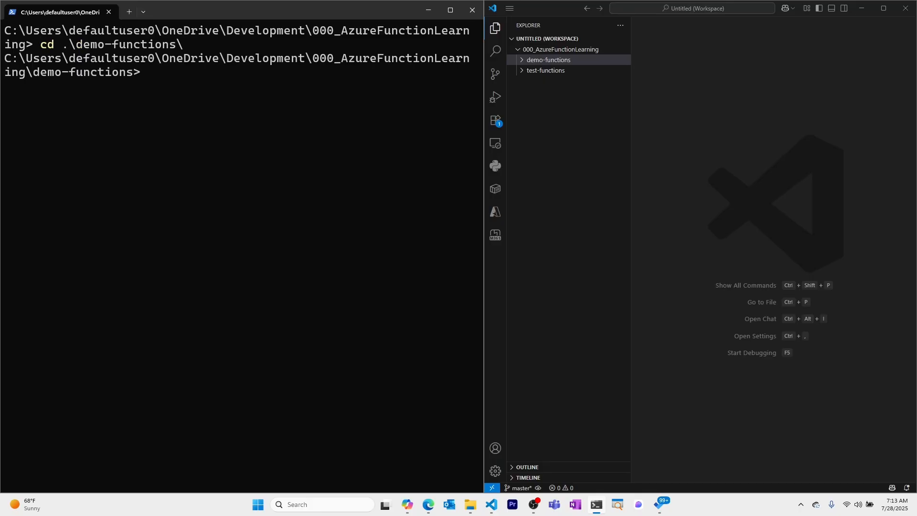
{"action": "type", "text": "func"}
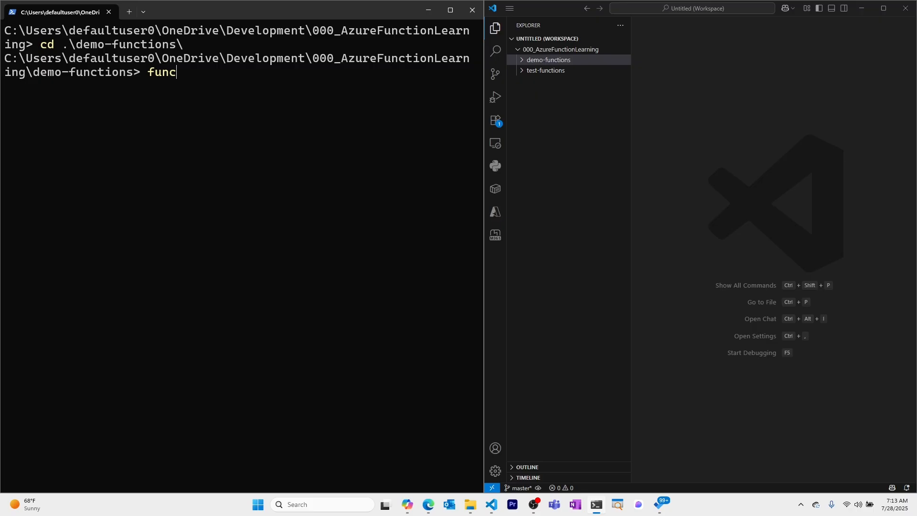
{"action": "type", "text": "function new"}
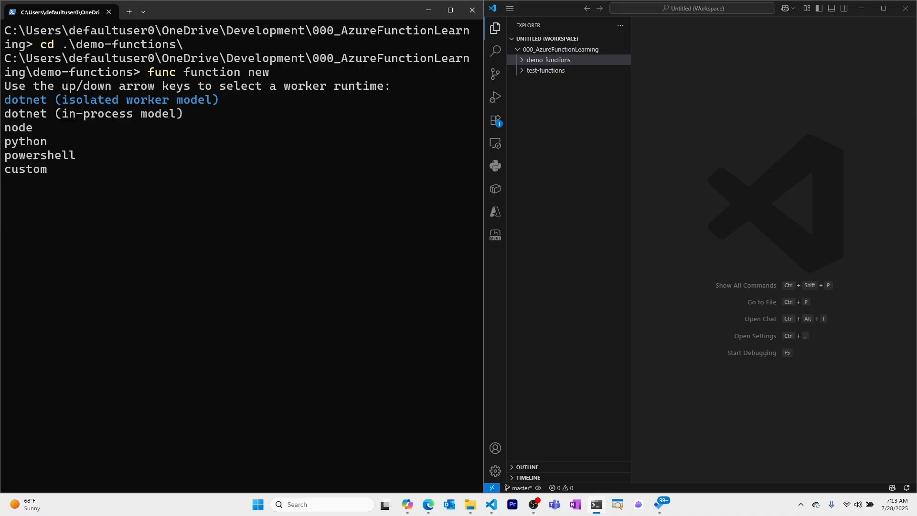
{"action": "key", "text": "Down"}
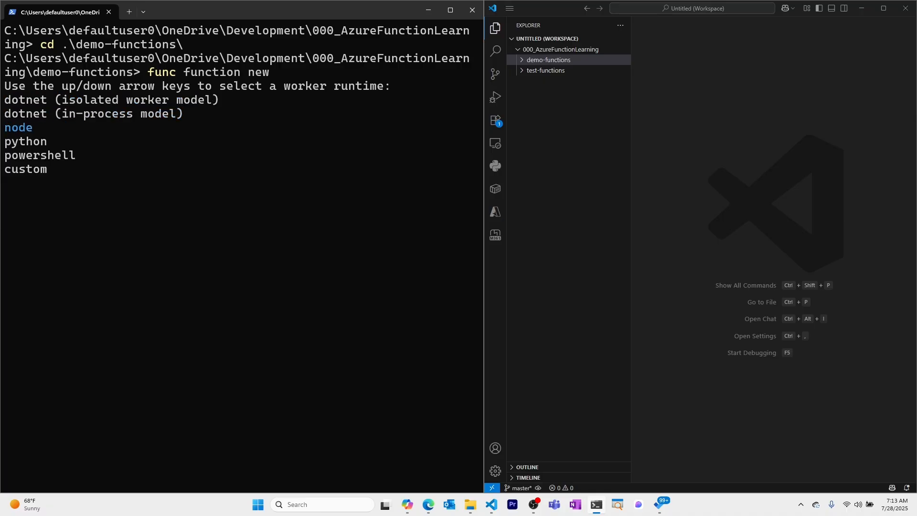
{"action": "key", "text": "enter"}
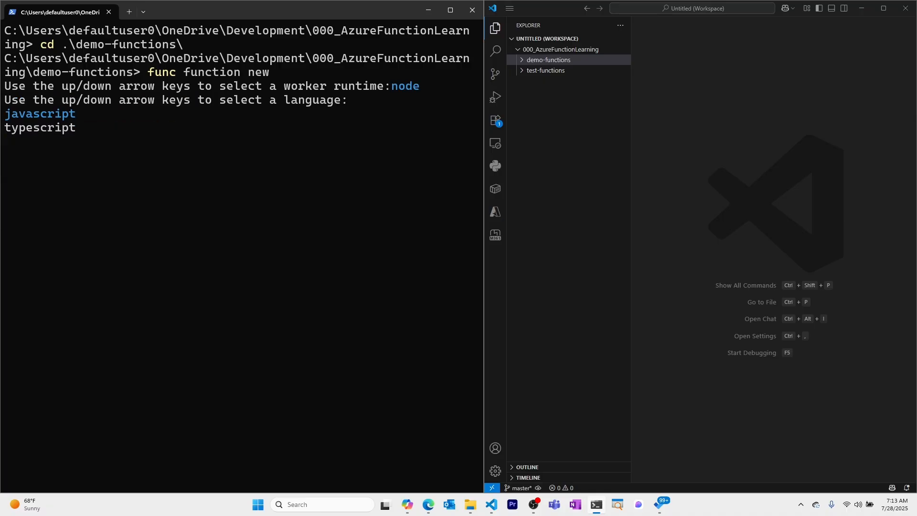
{"action": "key", "text": "Enter"}
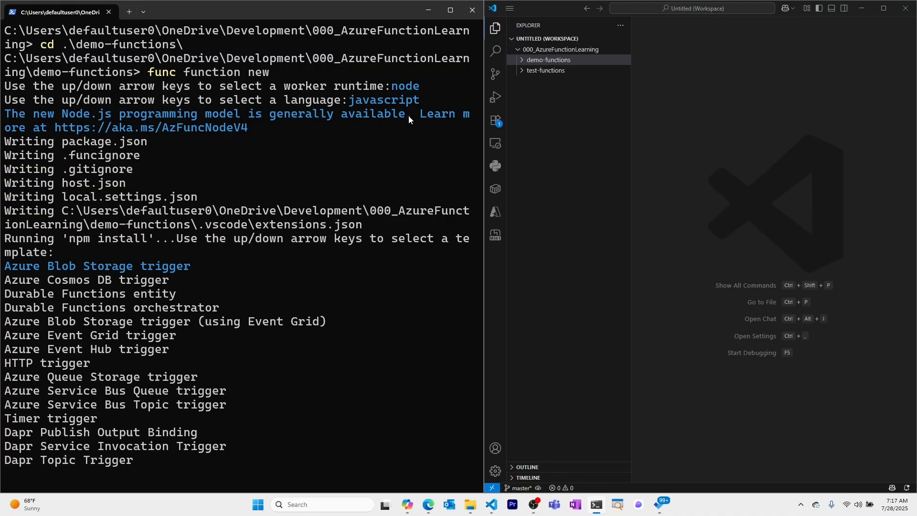
Choose the Azure Blob Storage trigger and name it aisdemofunctionblobtrigger001.
{"action": "key", "text": "Enter"}
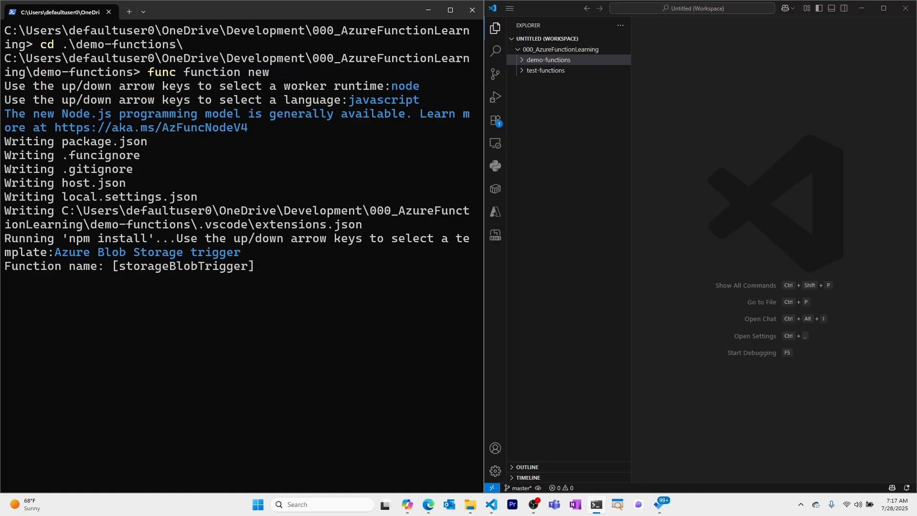
{"action": "type", "text": "aisd"}
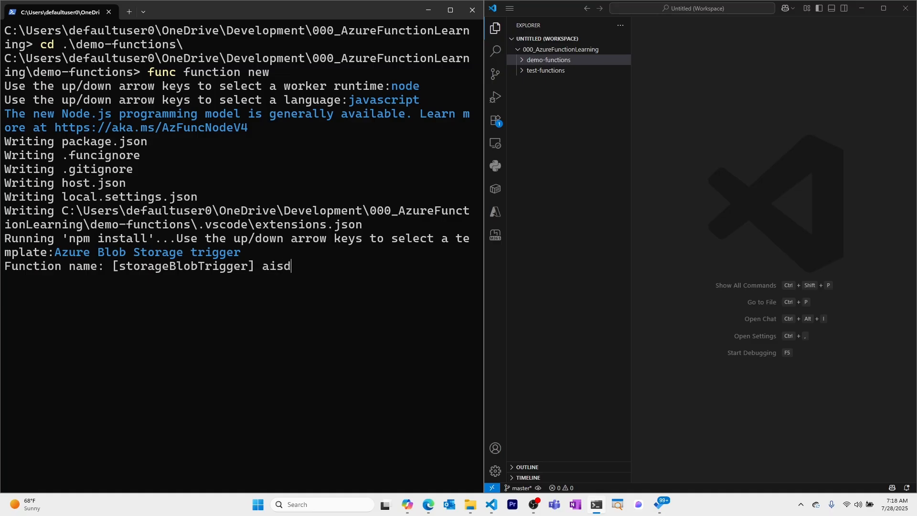
{"action": "type", "text": "demofunctio"}
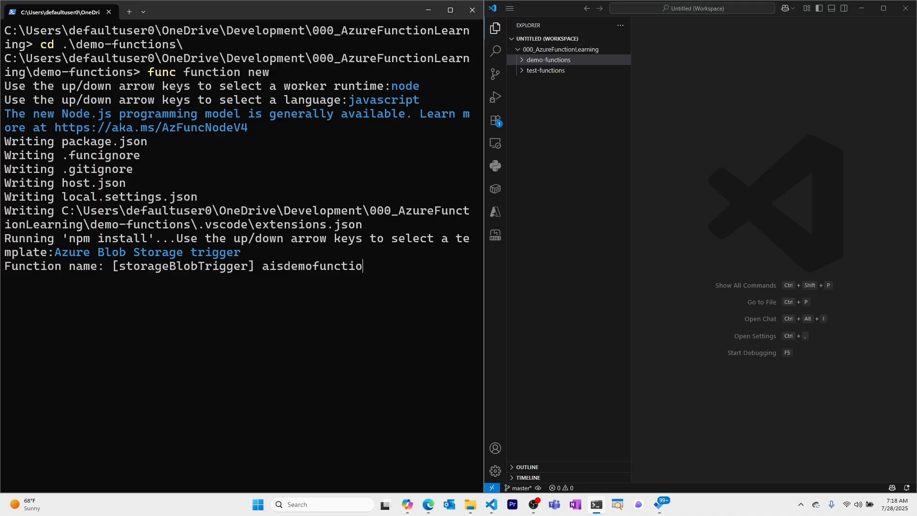
{"action": "type", "text": "nblobt"}
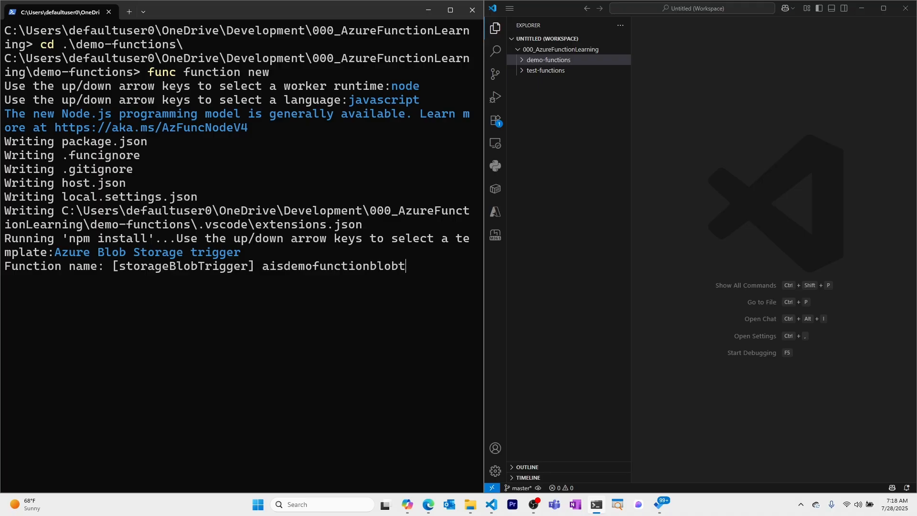
{"action": "type", "text": "rigger01"}
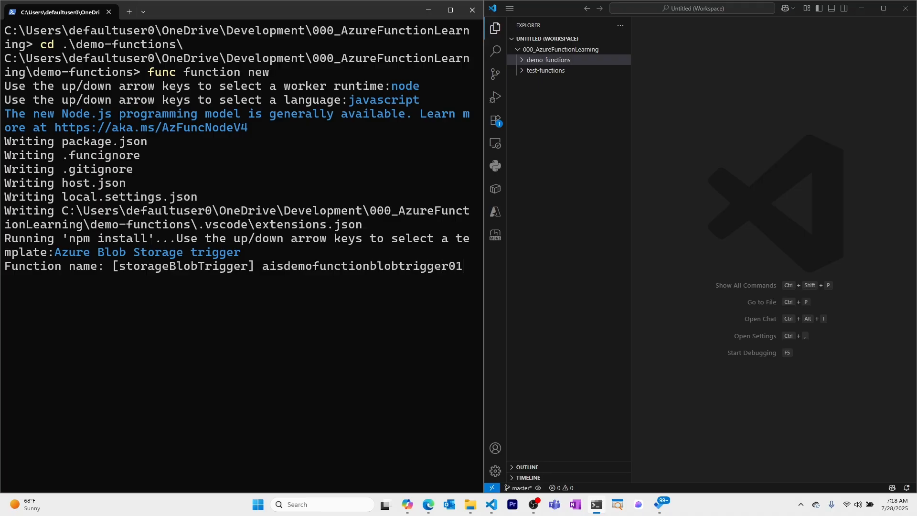
{"action": "type", "text": "0"}
{"action": "key", "text": "Enter"}
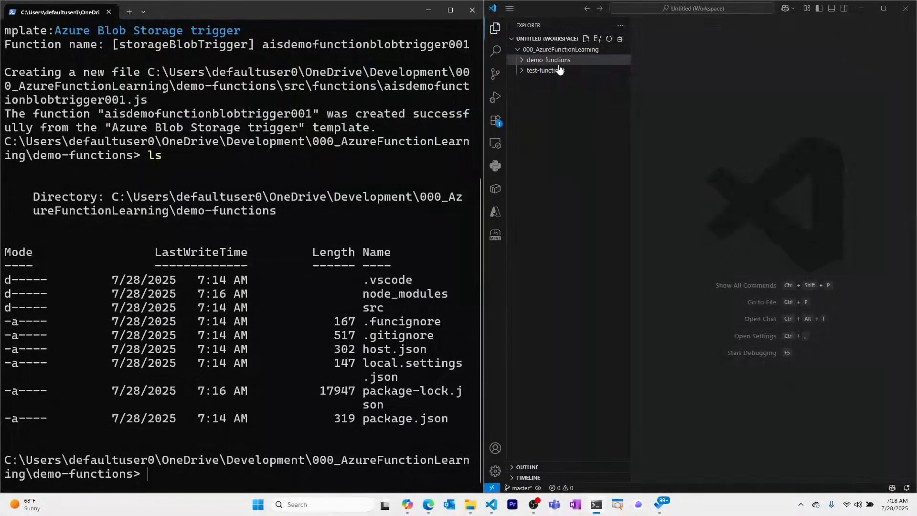
Expand the demo-functions folder and open local.settings.json.
{"action": "left_click", "coordinate": [547, 60]}
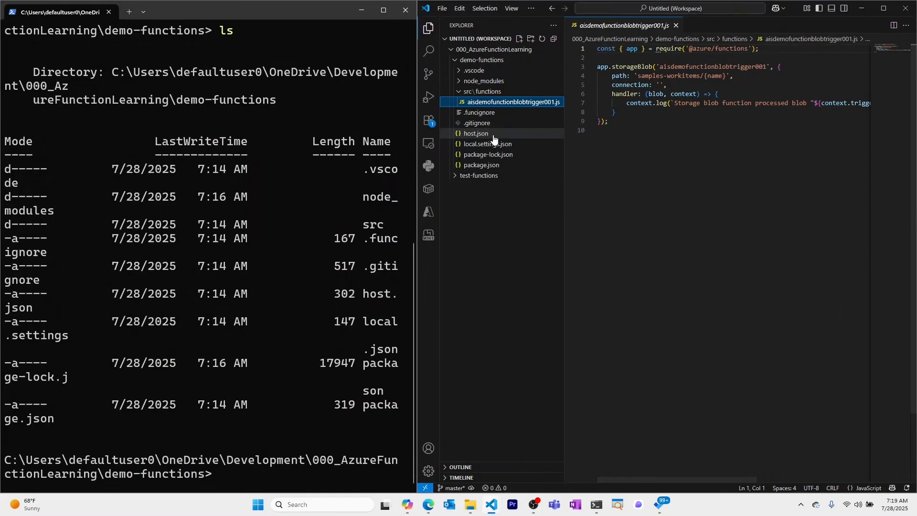
{"action": "left_click", "coordinate": [487, 144]}
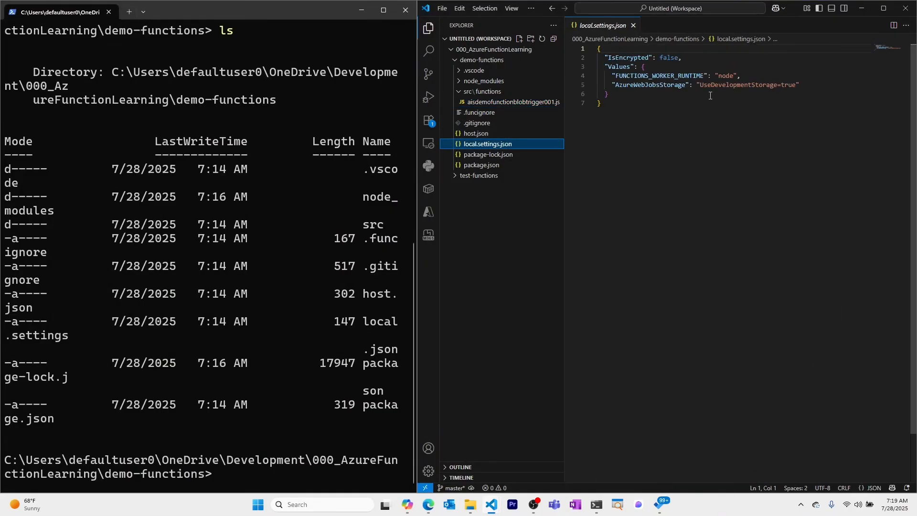
{"action": "mouse_move", "coordinate": [510, 148]}
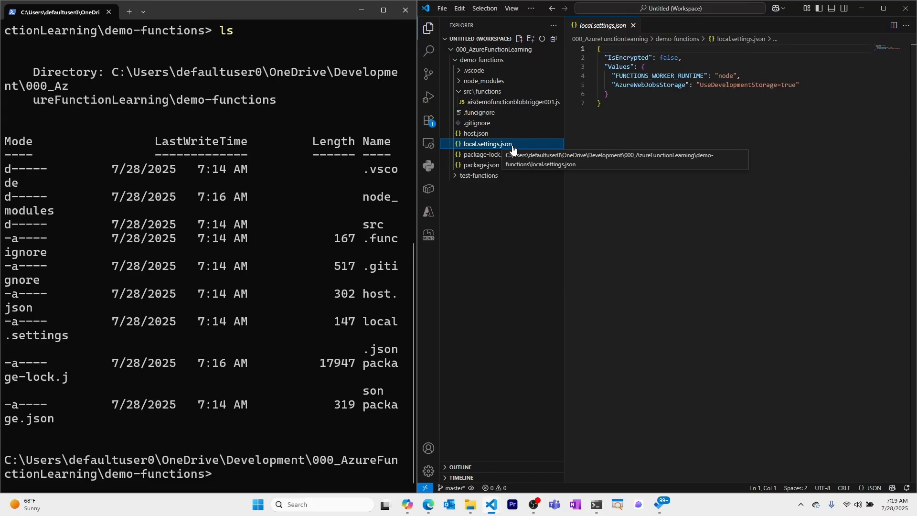
{"action": "mouse_move", "coordinate": [660, 104]}
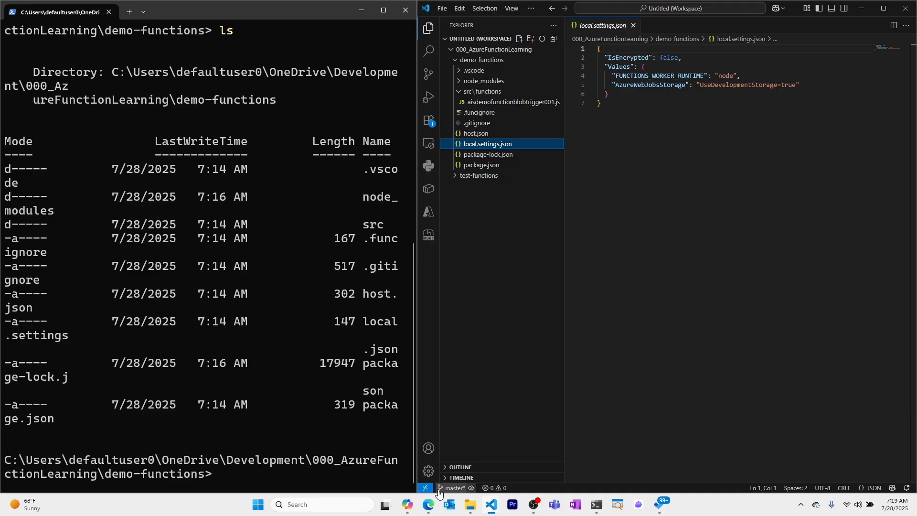
{"action": "left_click", "coordinate": [427, 505]}
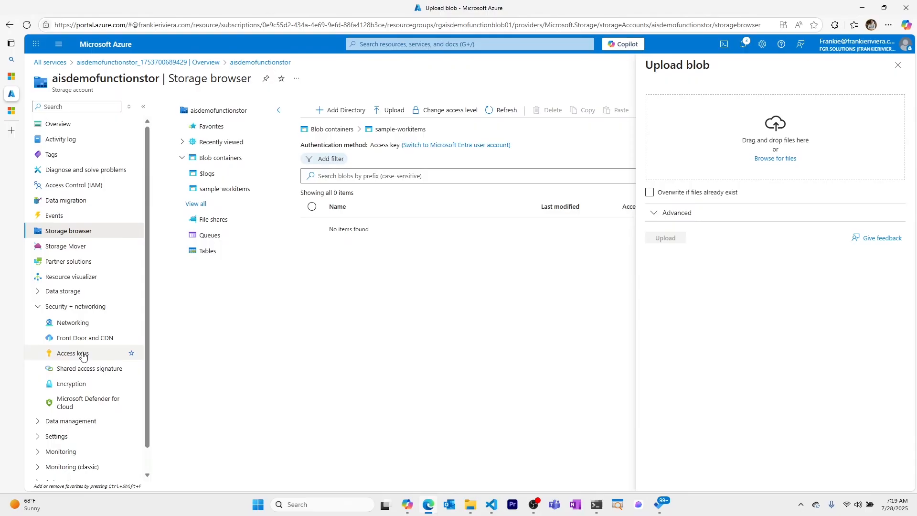
Show aisdemofunctionstor's access keys and reveal a connection string.
{"action": "left_click", "coordinate": [72, 353]}
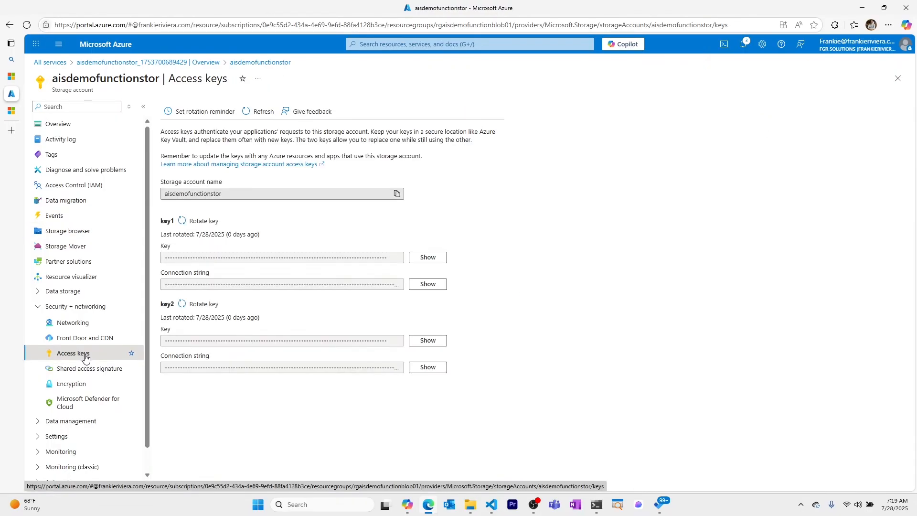
{"action": "left_click", "coordinate": [428, 284]}
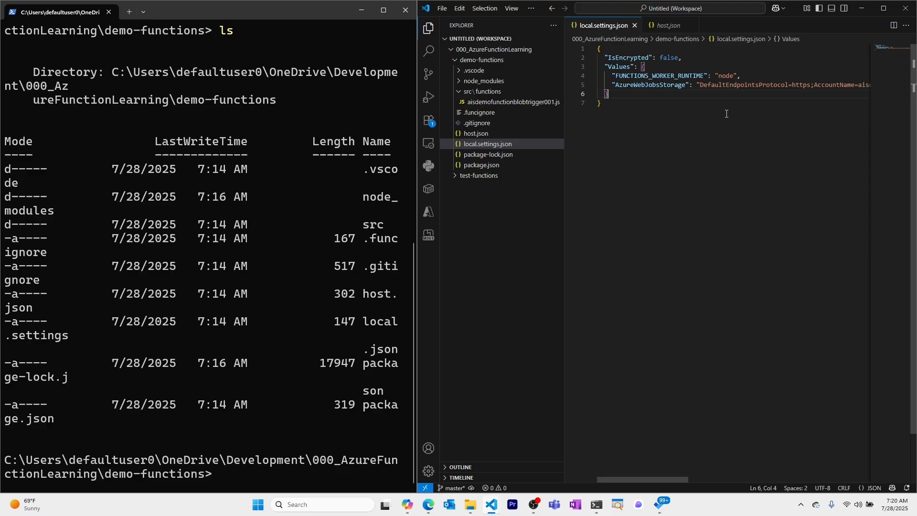
{"action": "mouse_move", "coordinate": [501, 113]}
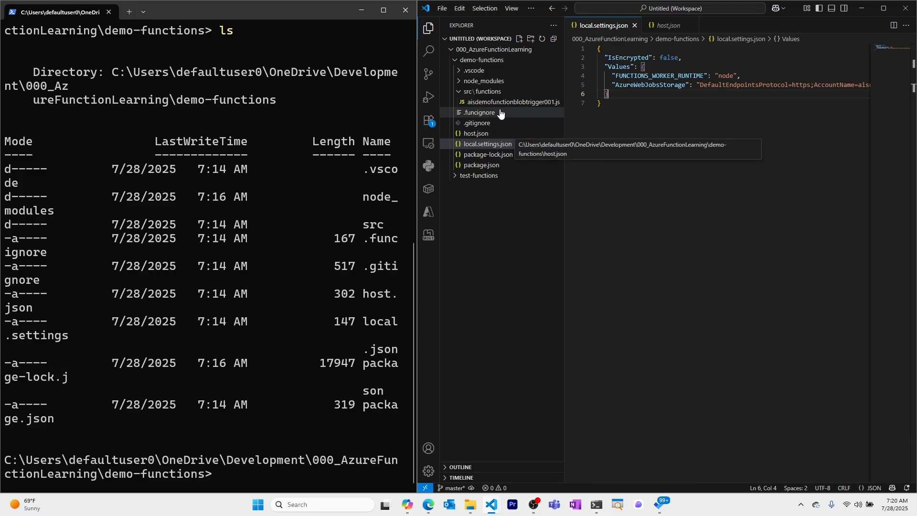
Set connection to 'AzureWebJobsStorage' in aisdemofunctionblobtrigger001.js.
{"action": "double_click", "coordinate": [649, 85]}
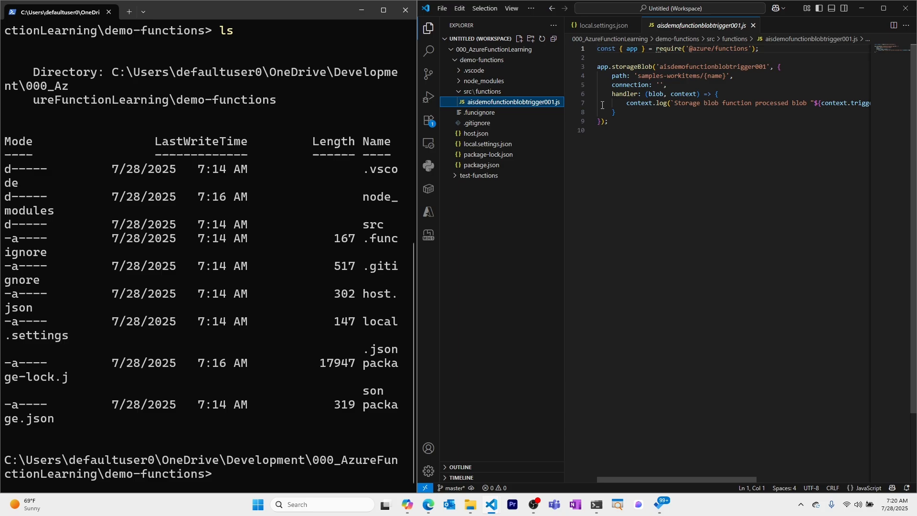
{"action": "left_click", "coordinate": [667, 85]}
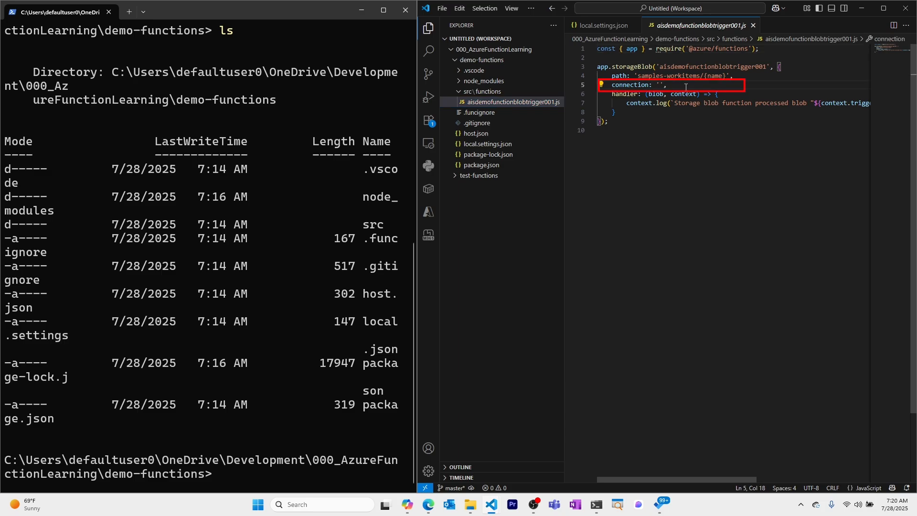
{"action": "type", "text": "AzureWebJobsStorage"}
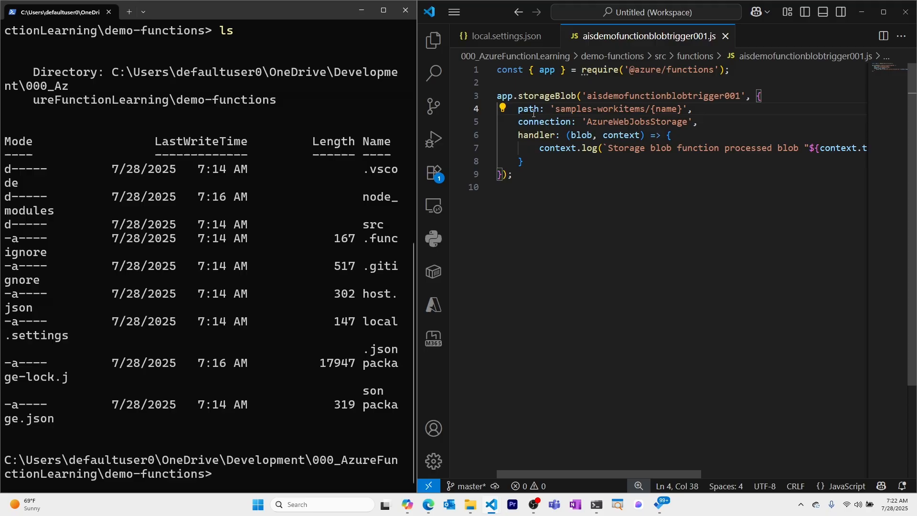
{"action": "left_click_drag", "start_coordinate": [555, 109], "coordinate": [645, 109]}
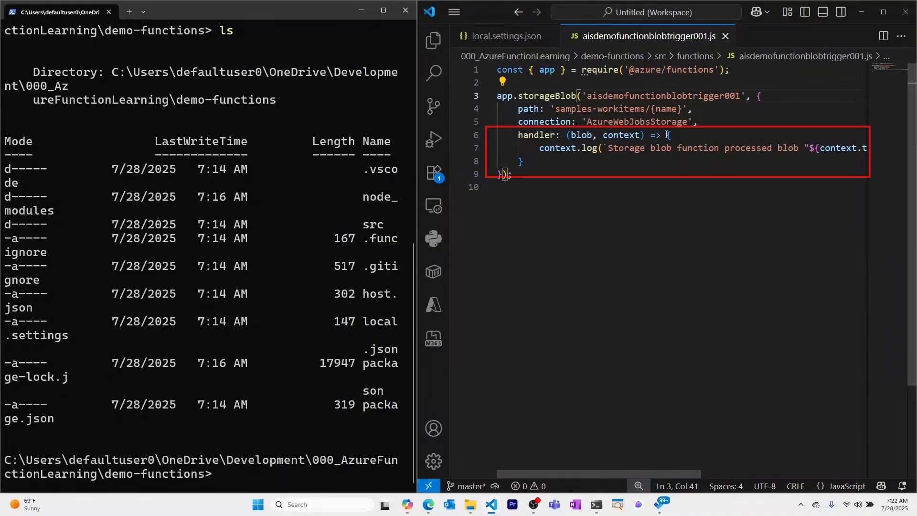
{"action": "left_click_drag", "start_coordinate": [670, 135], "coordinate": [523, 161]}
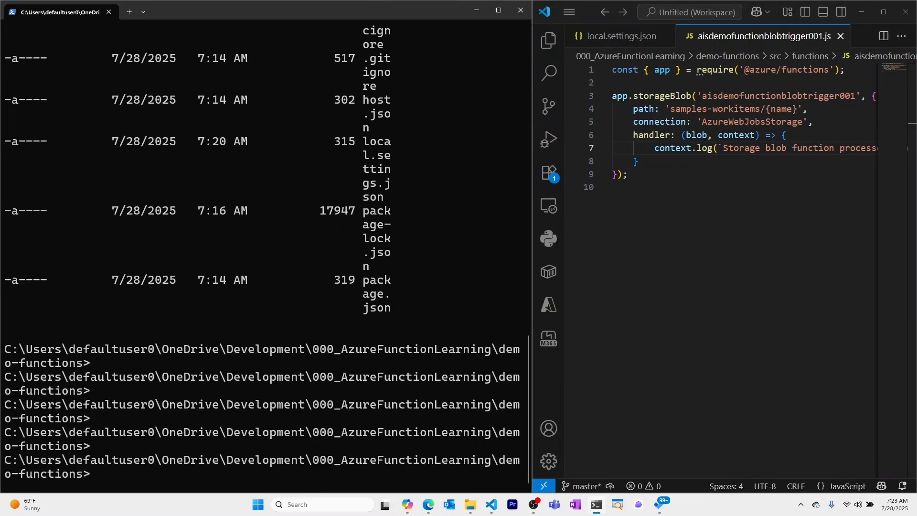
Run func start in the demo-functions folder to launch the local Functions host.
{"action": "type", "text": "func"}
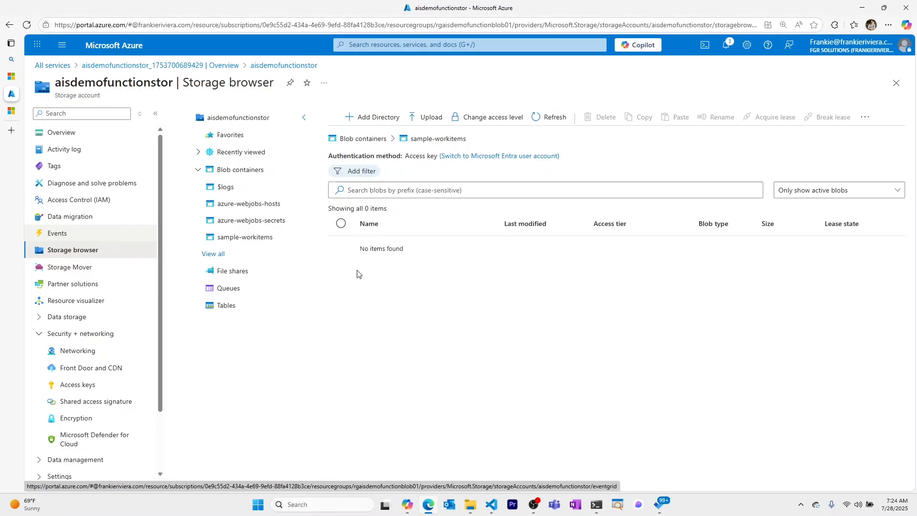
{"action": "mouse_move", "coordinate": [419, 144]}
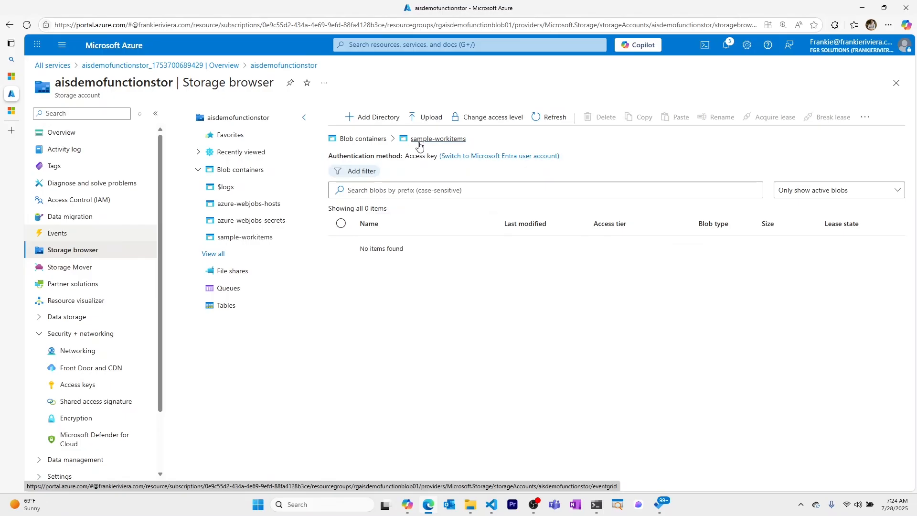
{"action": "mouse_move", "coordinate": [464, 145]}
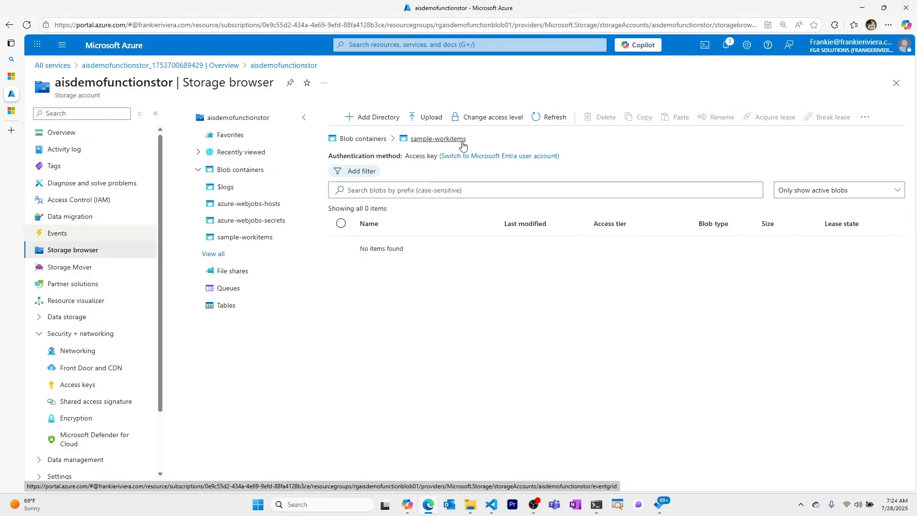
Open the sample-workitems container and upload the selected cars.txt file.
{"action": "left_click", "coordinate": [431, 117]}
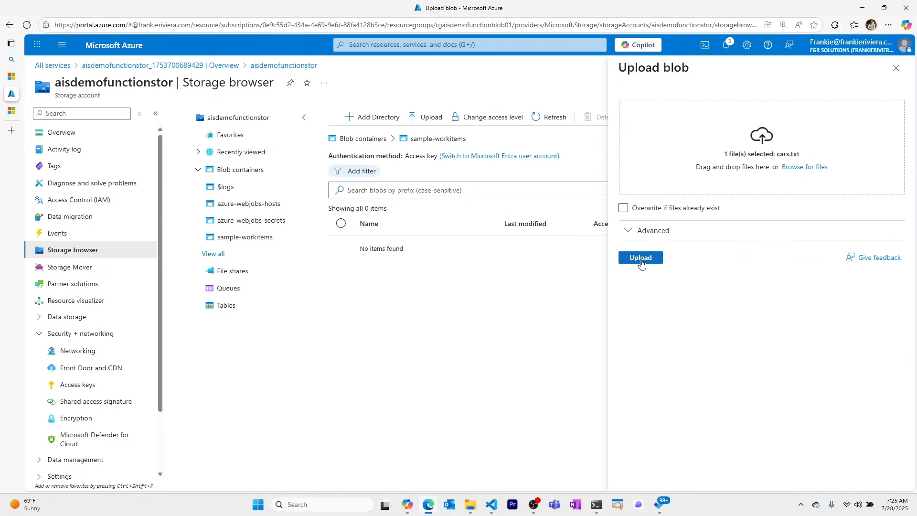
{"action": "left_click", "coordinate": [640, 257]}
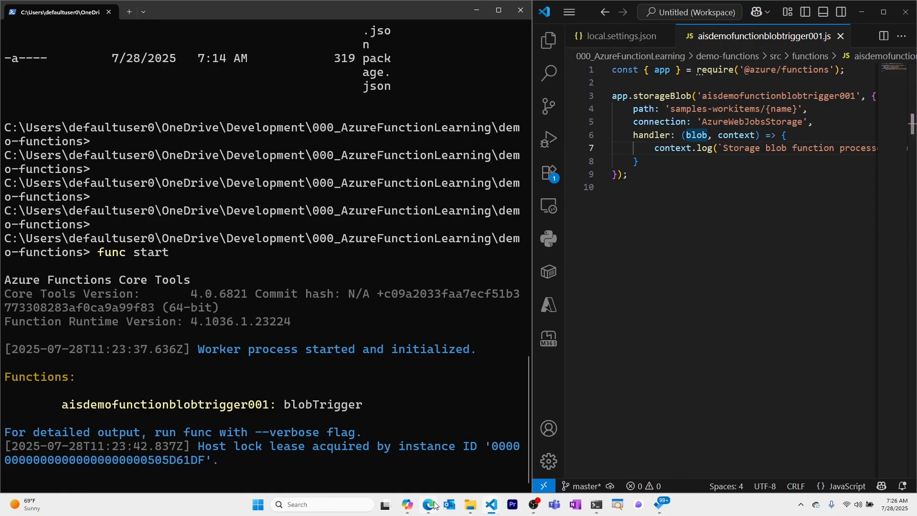
Delete the cars.txt blob from the sample-workitems container in the storage browser.
{"action": "left_click", "coordinate": [427, 504]}
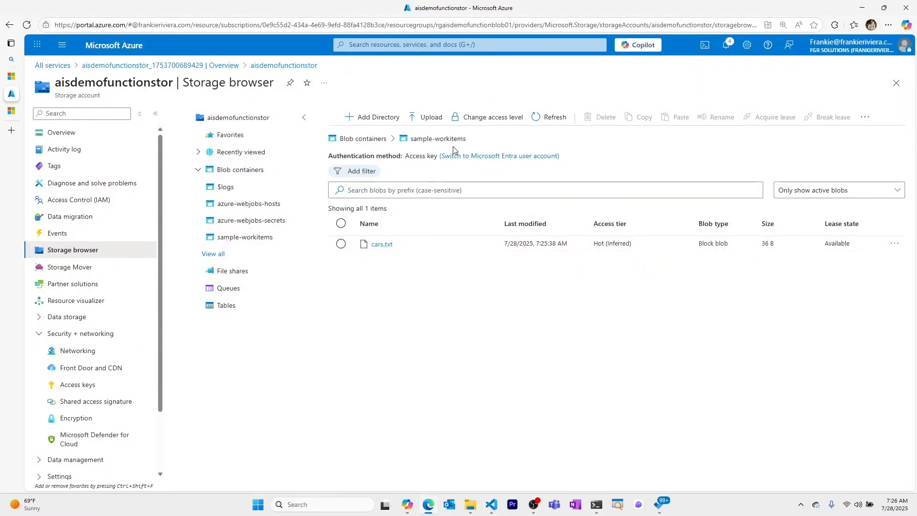
{"action": "left_click", "coordinate": [340, 244]}
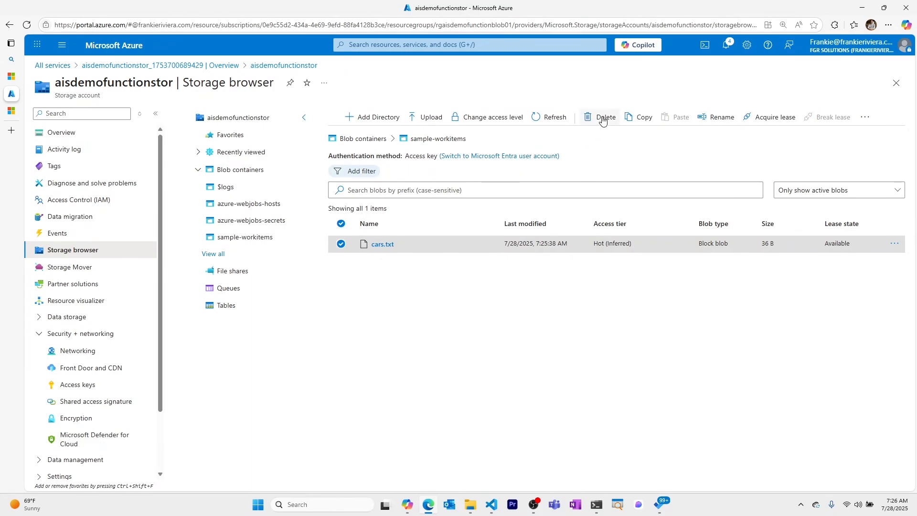
{"action": "left_click", "coordinate": [605, 117]}
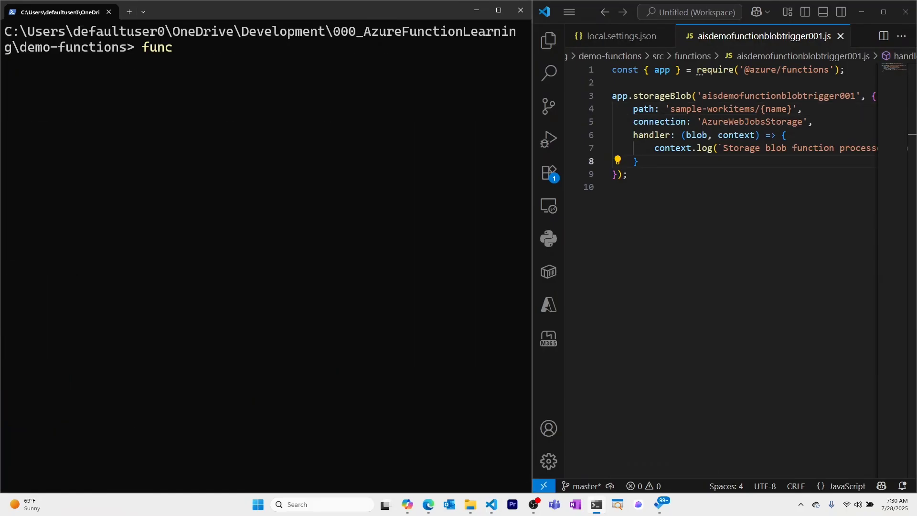
Rerun func start in the terminal, then begin uploading a file in Storage browser.
{"action": "type", "text": "start"}
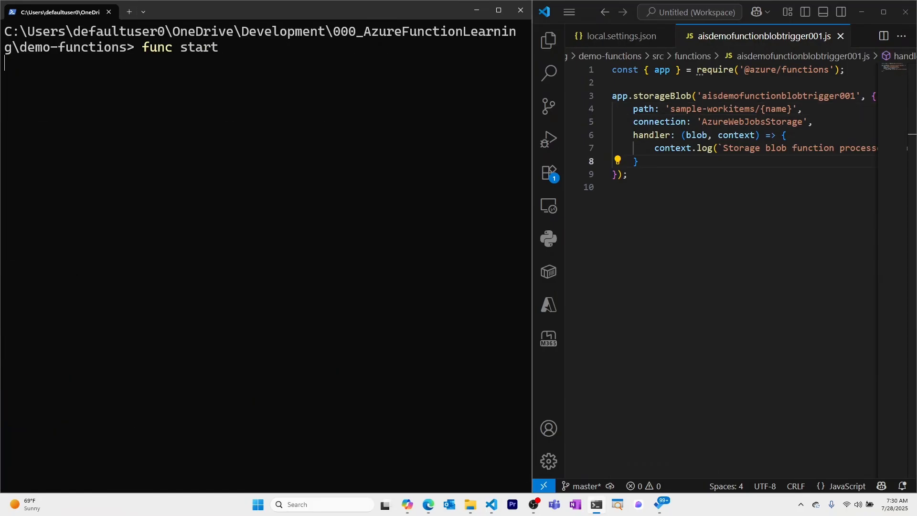
{"action": "key", "text": "Enter"}
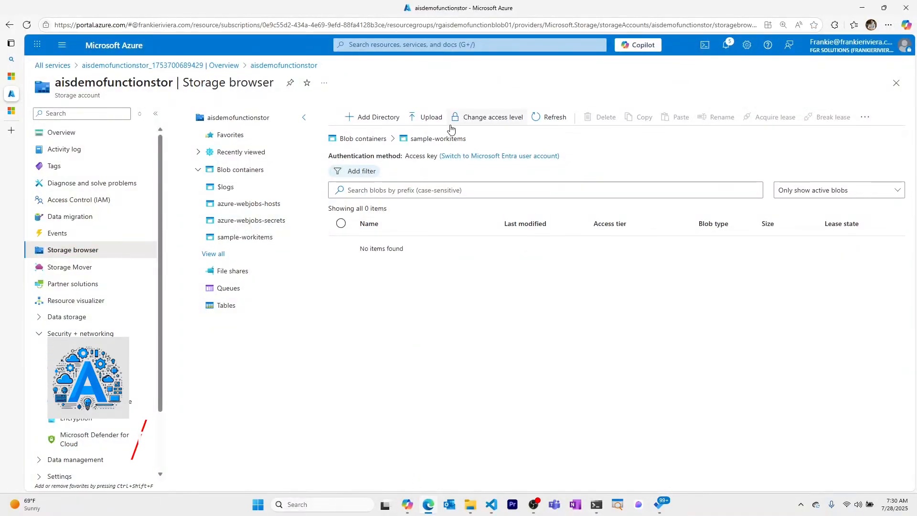
{"action": "left_click", "coordinate": [431, 117]}
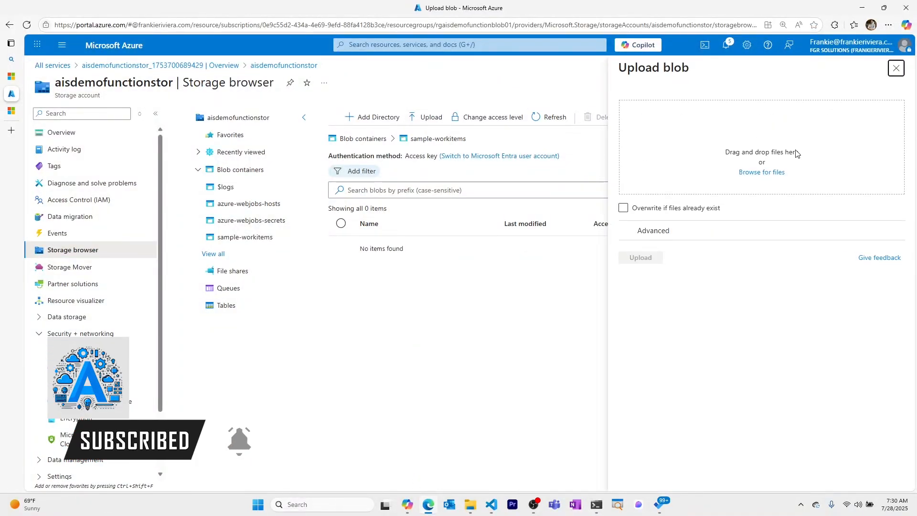
{"action": "left_click", "coordinate": [762, 172]}
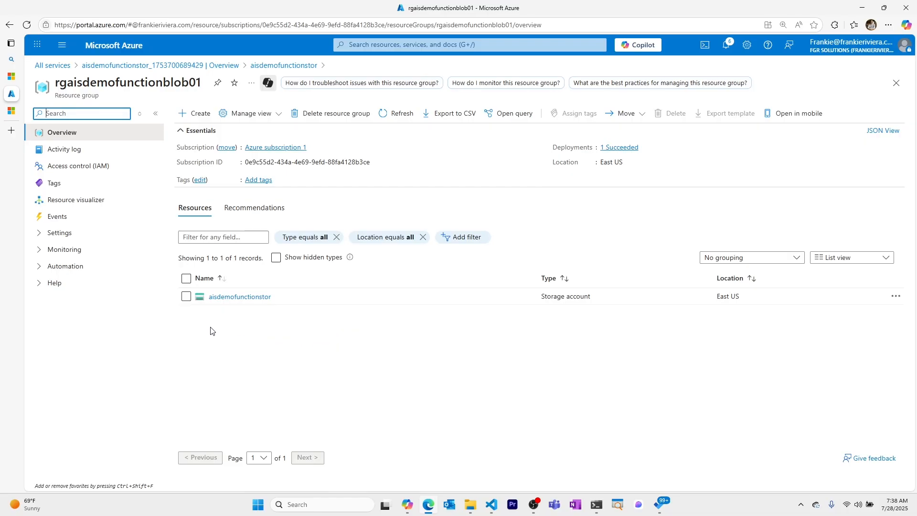
{"action": "mouse_move", "coordinate": [282, 323]}
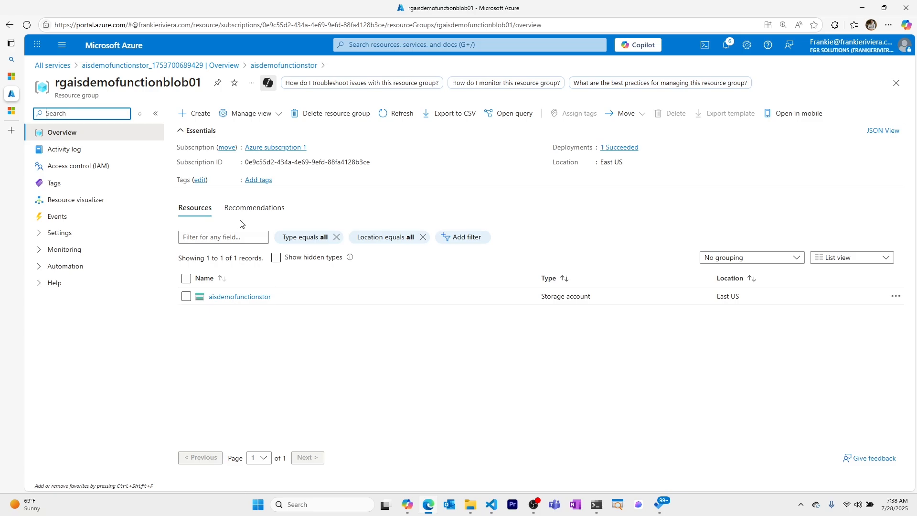
Create a Function App from the resource group's Marketplace on the Consumption hosting plan.
{"action": "left_click", "coordinate": [193, 113]}
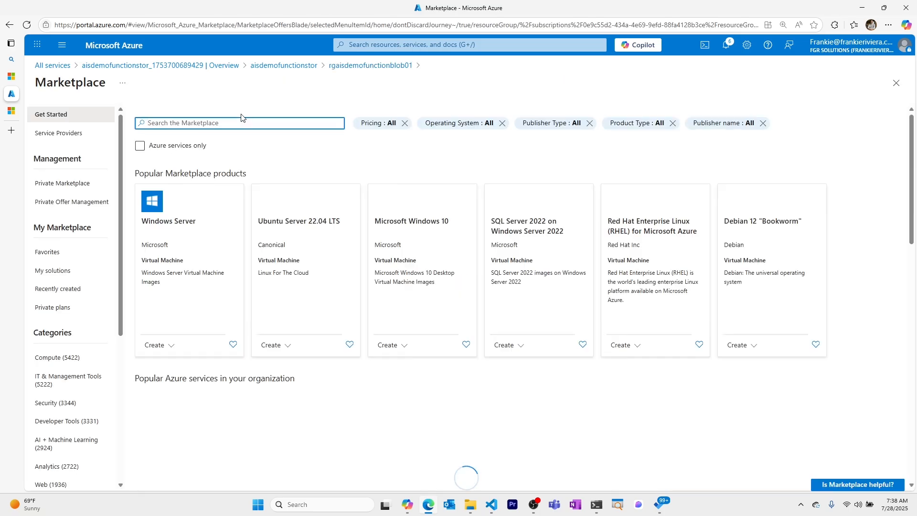
{"action": "type", "text": "function app"}
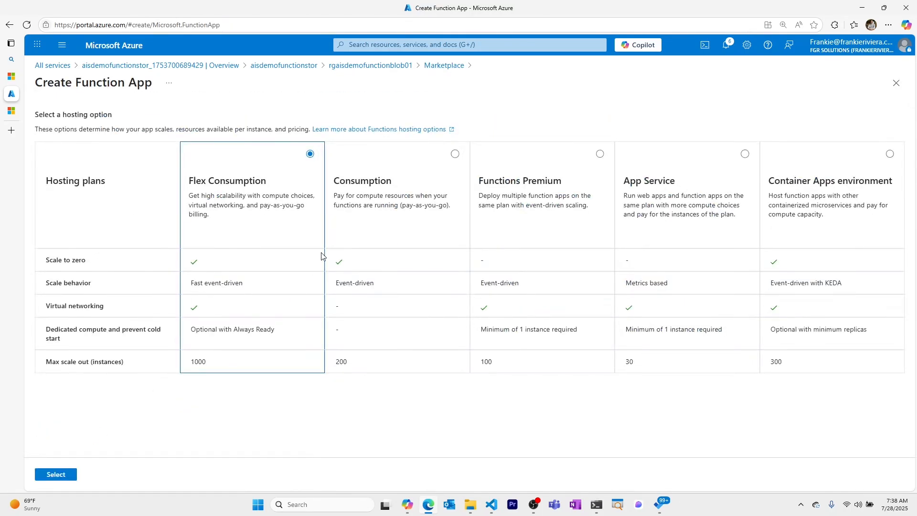
{"action": "left_click", "coordinate": [455, 154]}
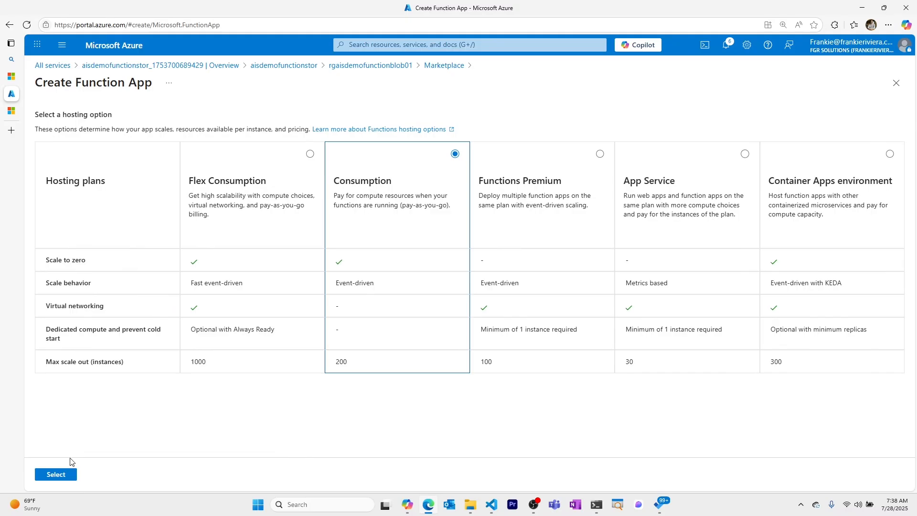
{"action": "left_click", "coordinate": [56, 474]}
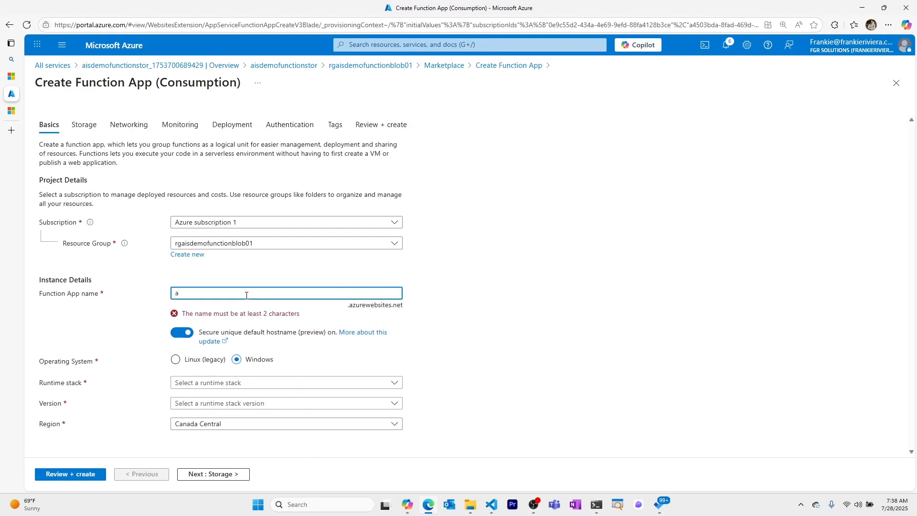
Name the app ais-demo-func-blob01, choose Node.js 20 LTS, and use storage aisdemofunctionstor.
{"action": "type", "text": "ais-demo-func-blo"}
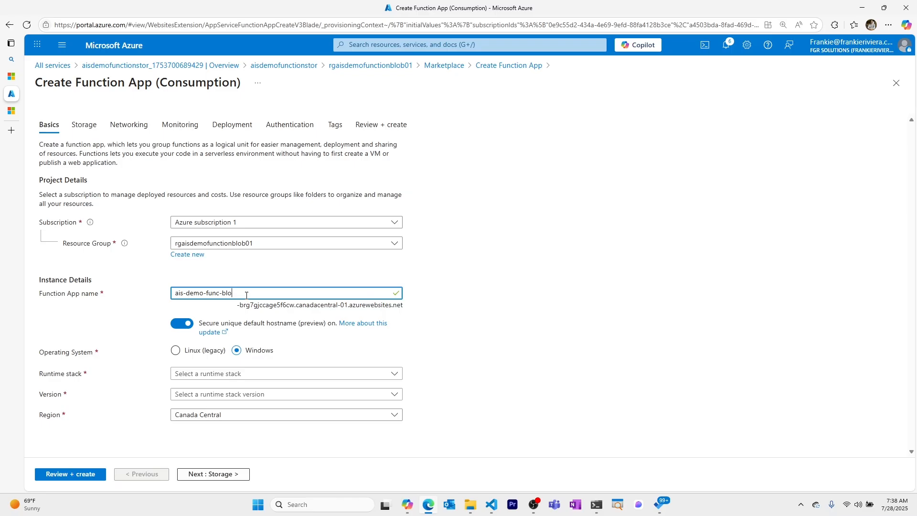
{"action": "left_click", "coordinate": [286, 374]}
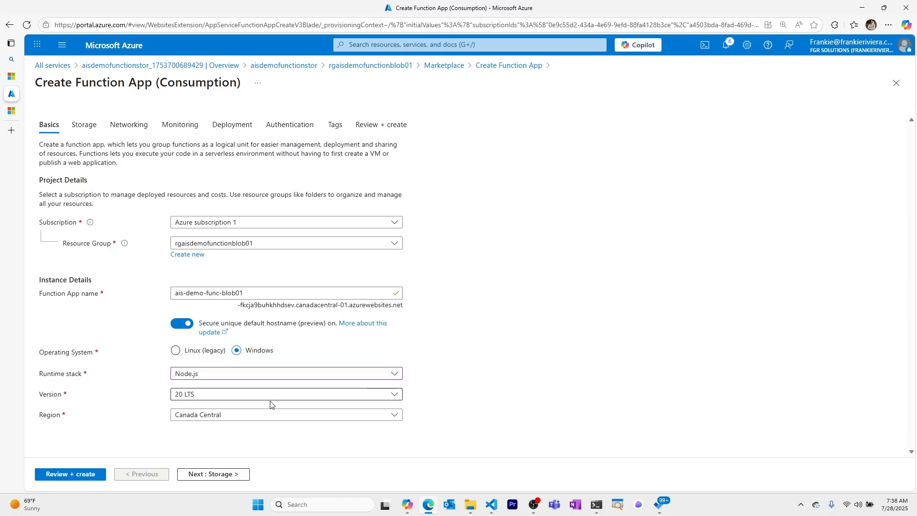
{"action": "left_click", "coordinate": [286, 414]}
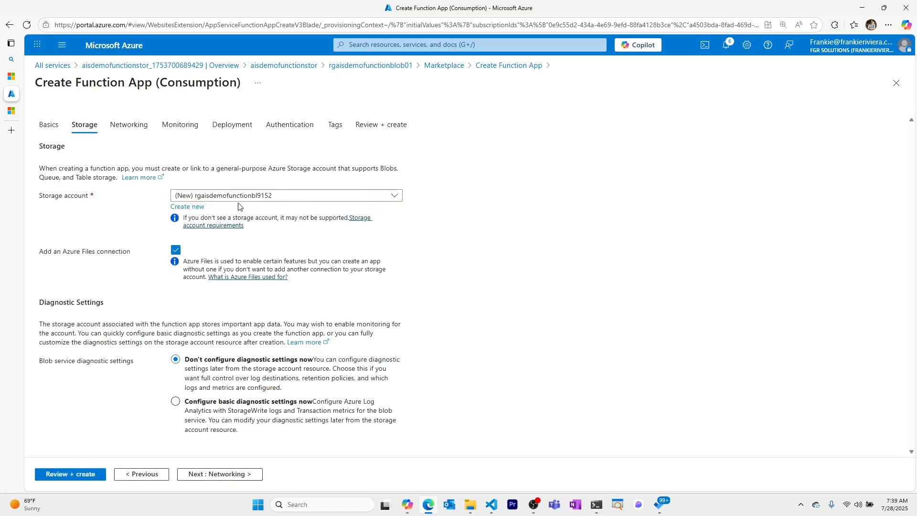
{"action": "left_click", "coordinate": [286, 195]}
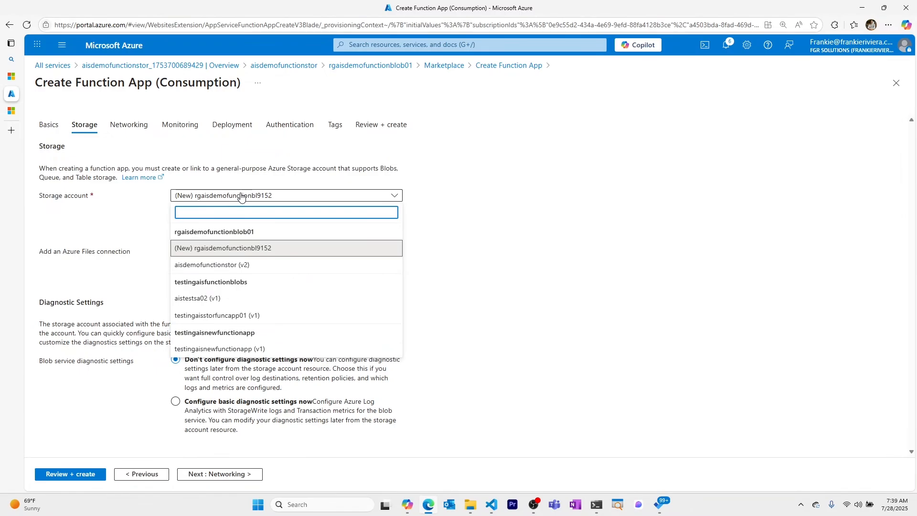
{"action": "mouse_move", "coordinate": [278, 268]}
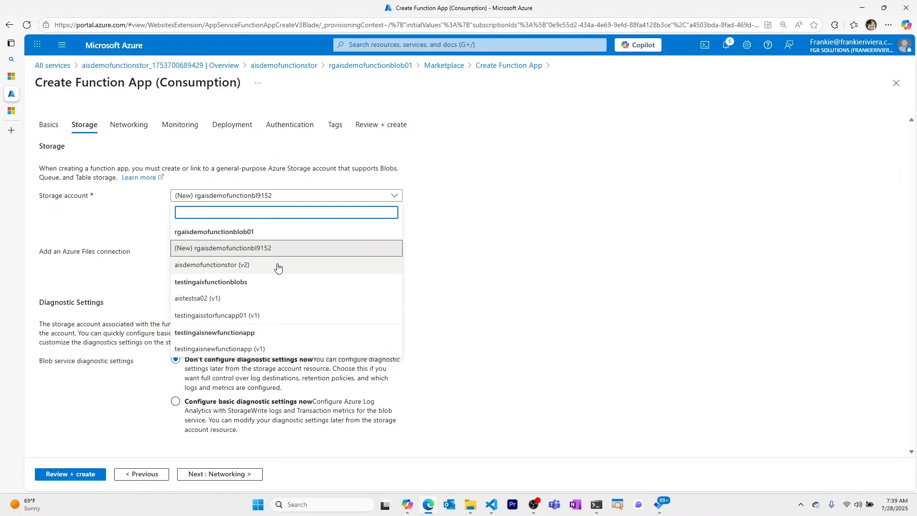
{"action": "left_click", "coordinate": [211, 264]}
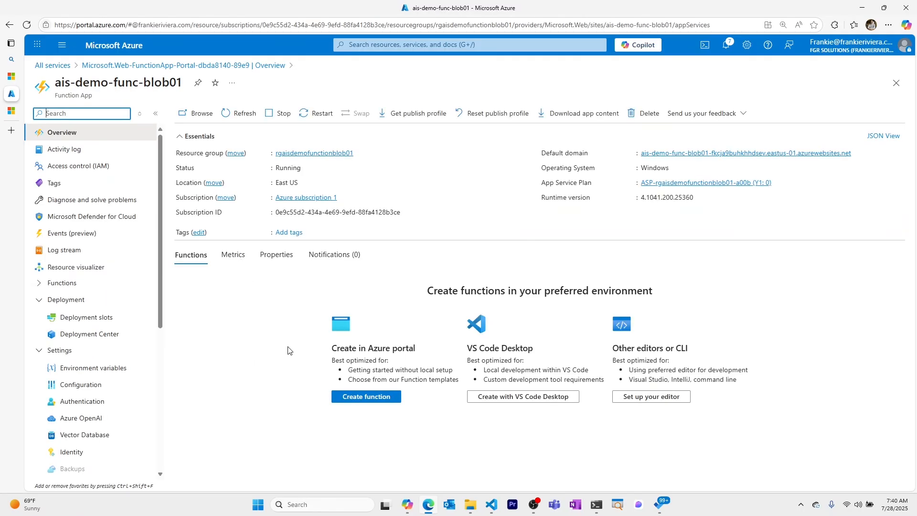
Publish with func azure functionapp publish ais-demo-func-blob01, then return to Overview.
{"action": "double_click", "coordinate": [117, 82]}
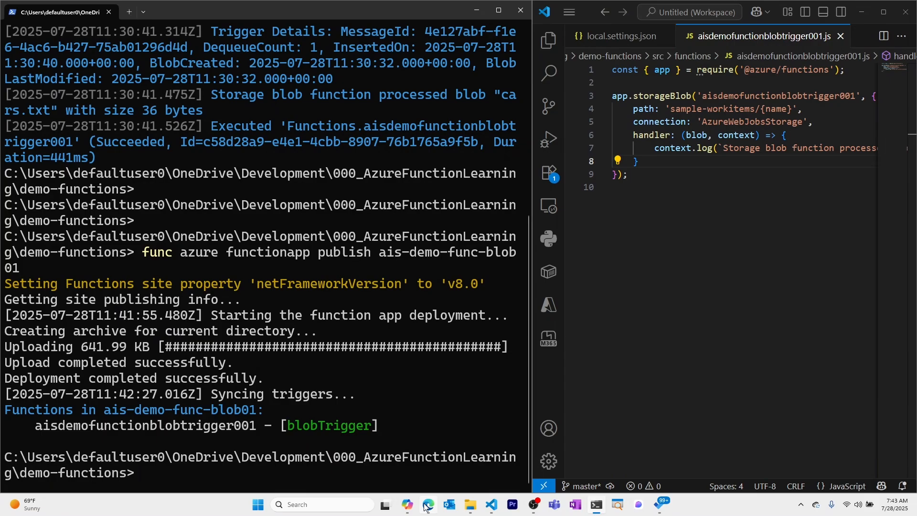
{"action": "left_click", "coordinate": [428, 505]}
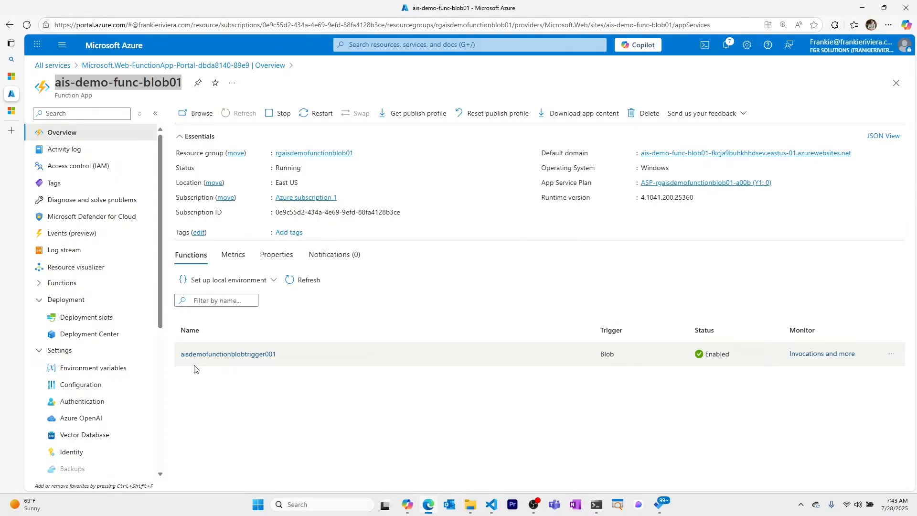
{"action": "mouse_move", "coordinate": [226, 357]}
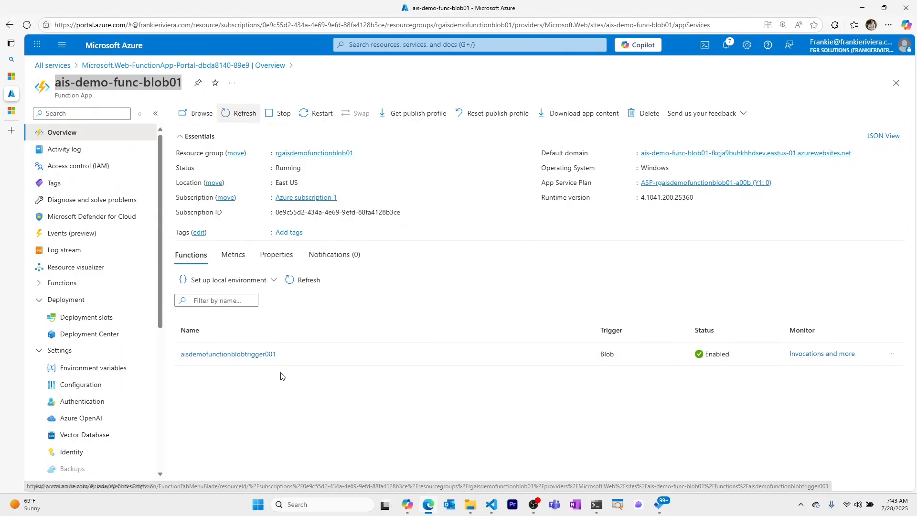
{"action": "mouse_move", "coordinate": [491, 505]}
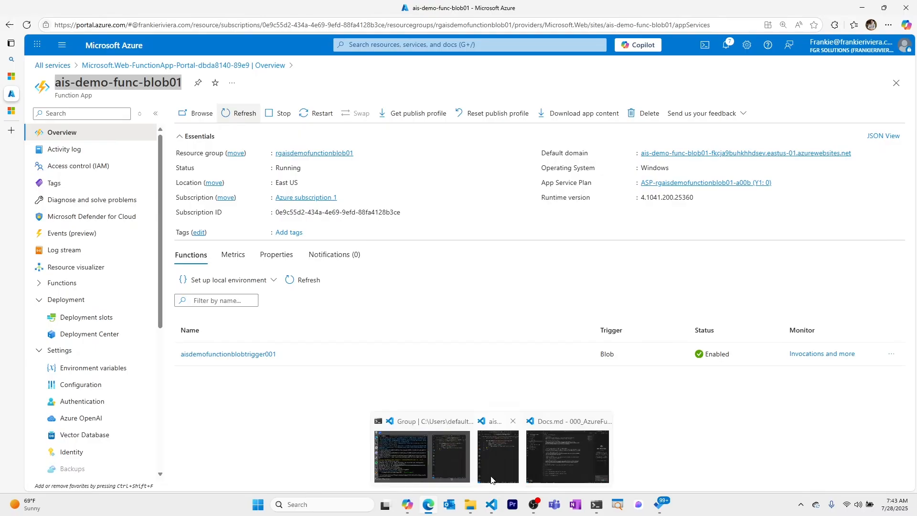
Bring the VS Code window with the deployment terminal to the front.
{"action": "left_click", "coordinate": [498, 456]}
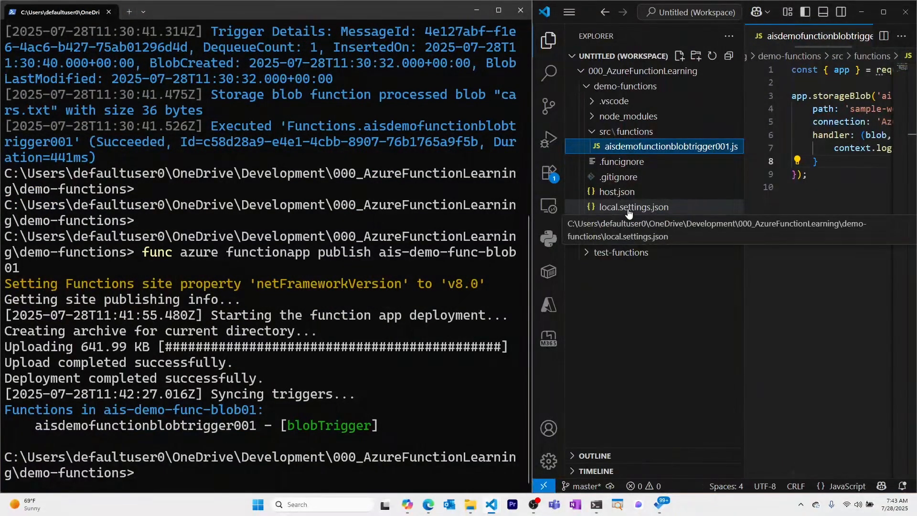
Review the AzureWebJobsStorage connection string in local.settings.json, then return to the Azure portal.
{"action": "left_click", "coordinate": [634, 206]}
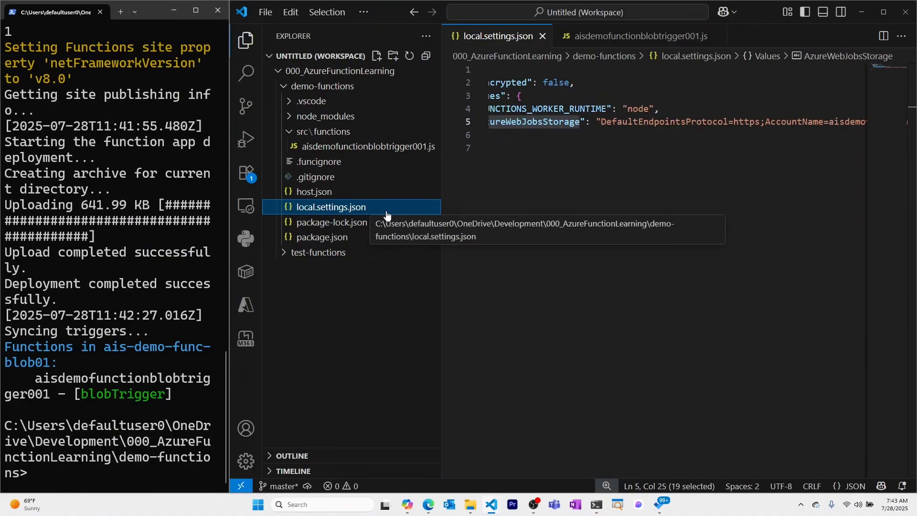
{"action": "mouse_move", "coordinate": [392, 213]}
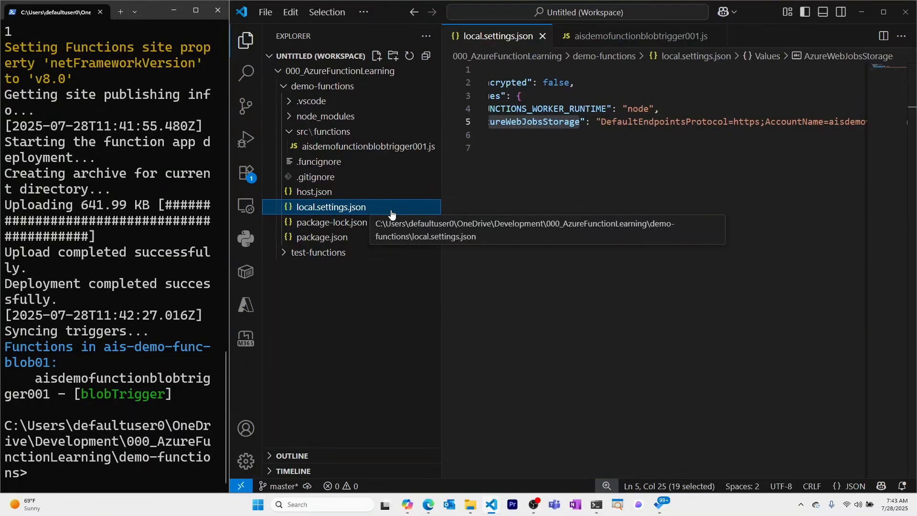
{"action": "left_click", "coordinate": [318, 162]}
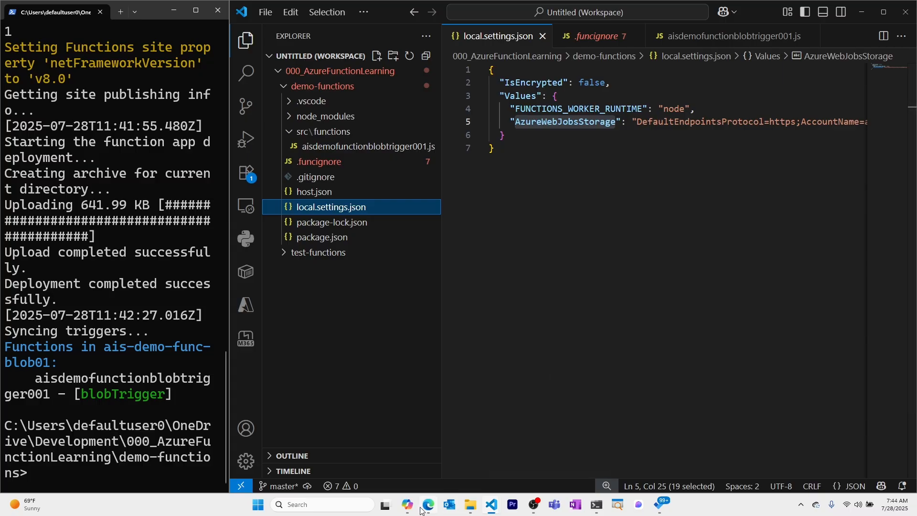
{"action": "left_click", "coordinate": [427, 504]}
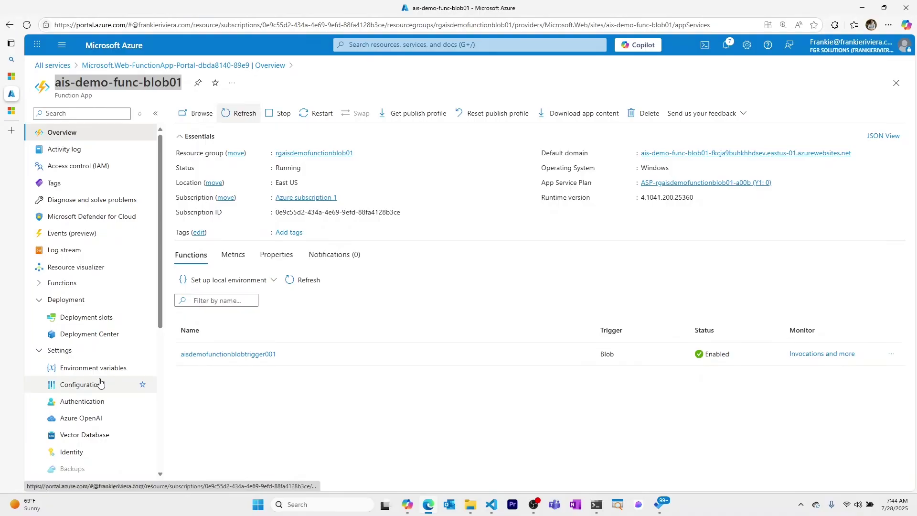
Reveal the AzureWebJobsStorage value under Environment variables, then switch back to the terminal.
{"action": "left_click", "coordinate": [93, 368]}
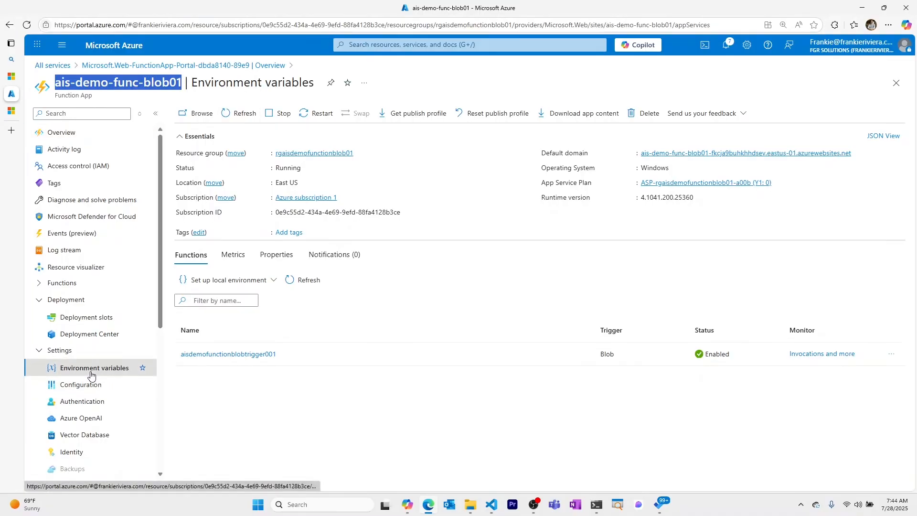
{"action": "left_click", "coordinate": [94, 367]}
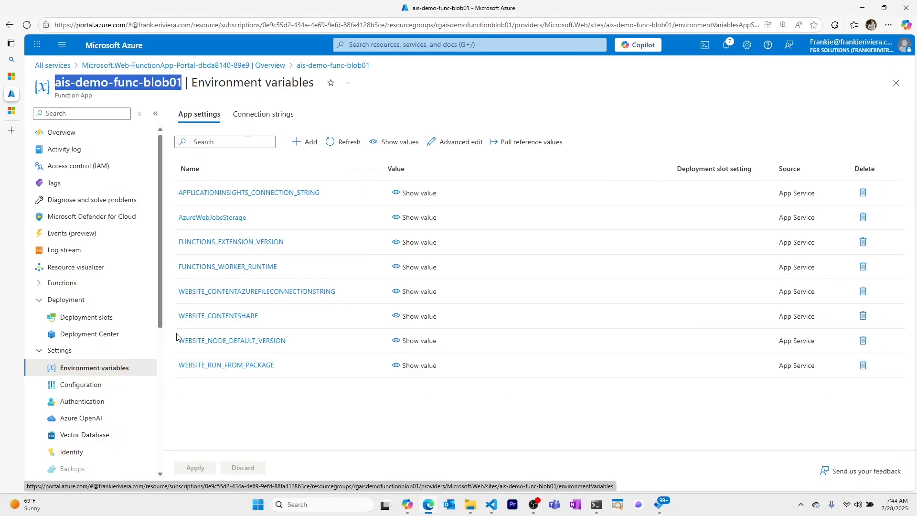
{"action": "left_click", "coordinate": [395, 218]}
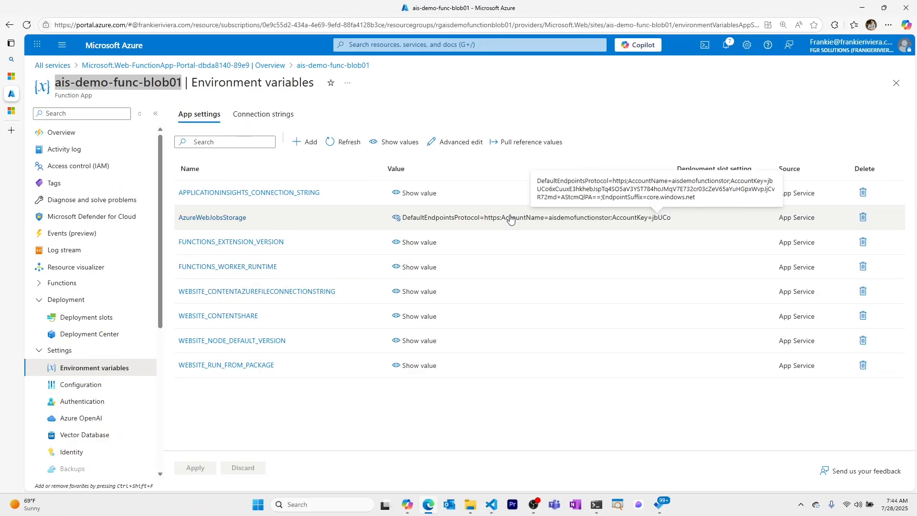
{"action": "mouse_move", "coordinate": [342, 400]}
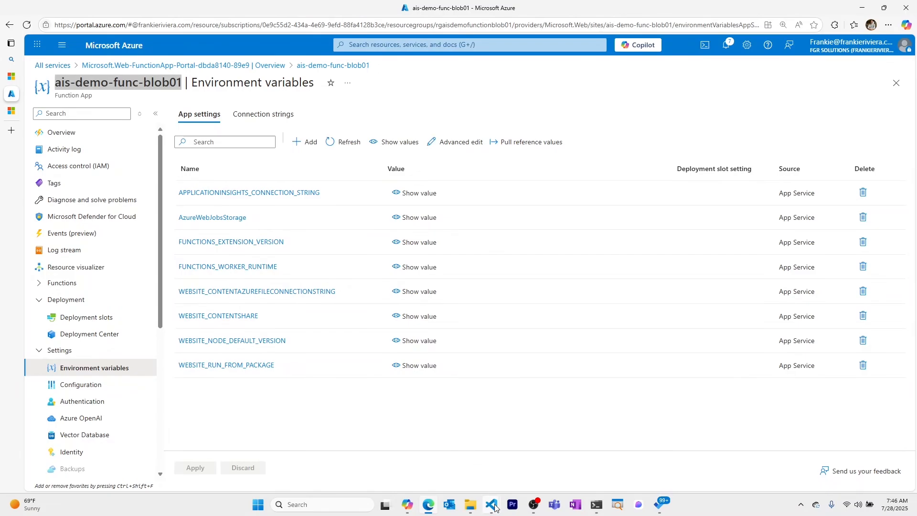
{"action": "left_click", "coordinate": [491, 505]}
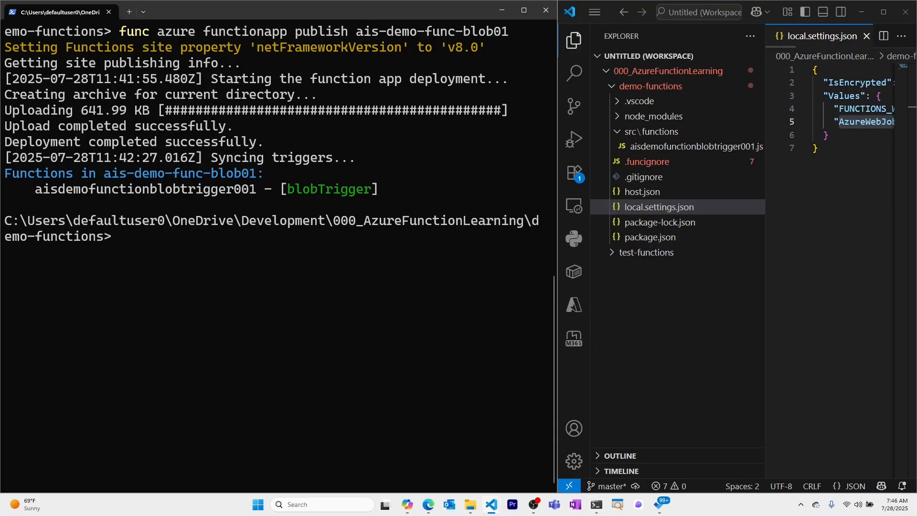
In Windows Terminal, type the 'func azure functionapp logstream' command for the ais-demo-func-blob01 function app.
{"action": "type", "text": "f"}
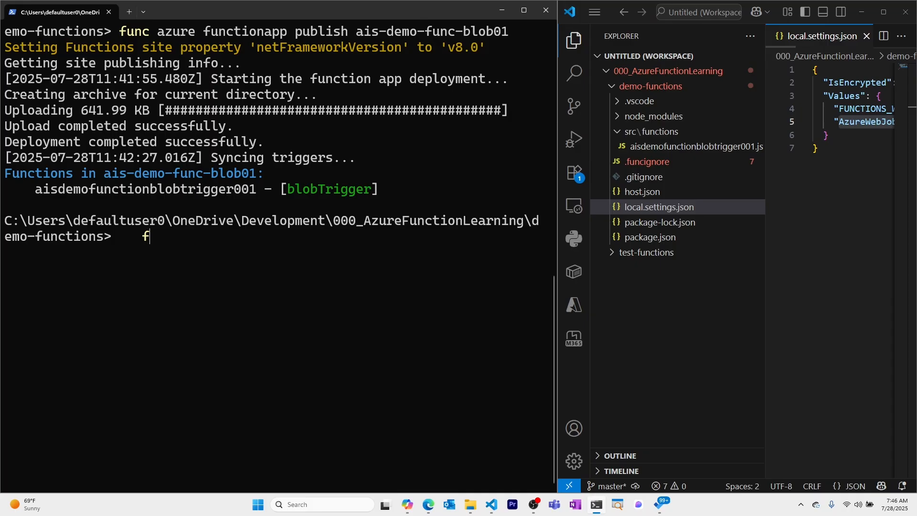
{"action": "type", "text": "unc azure"}
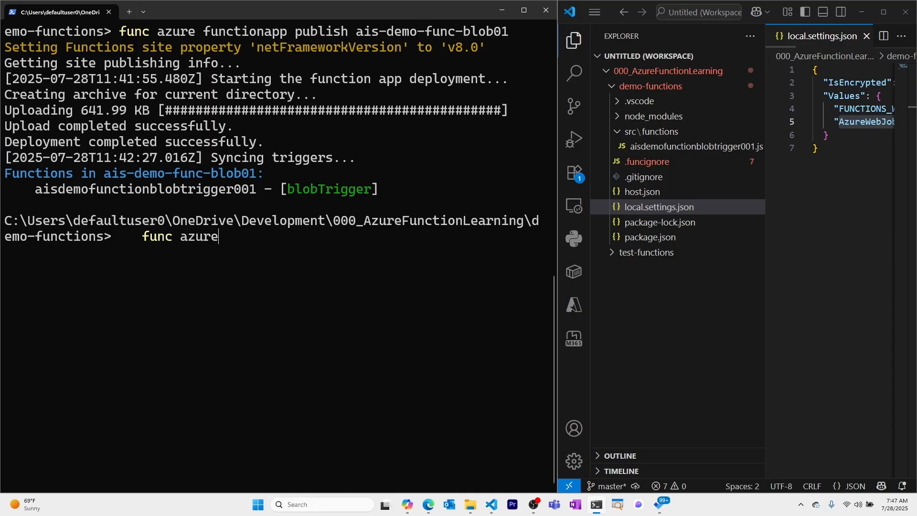
{"action": "type", "text": "functionapp"}
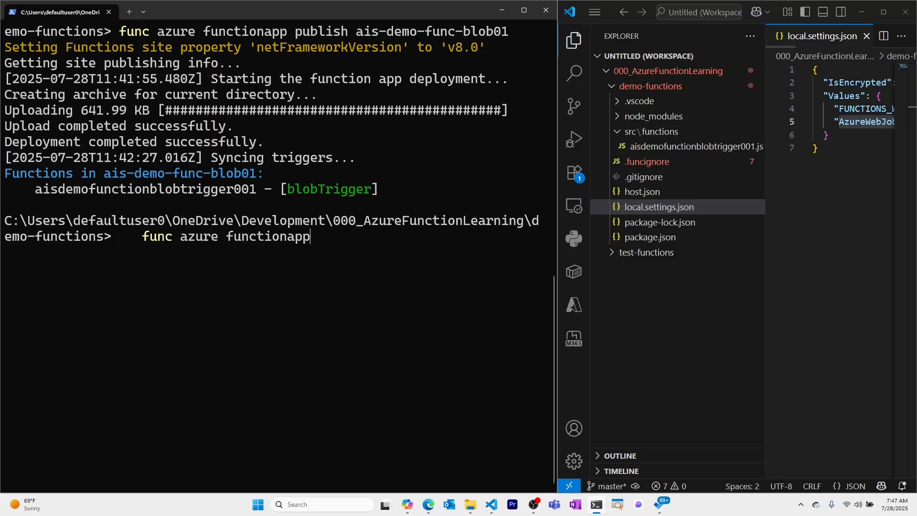
{"action": "type", "text": "logstre"}
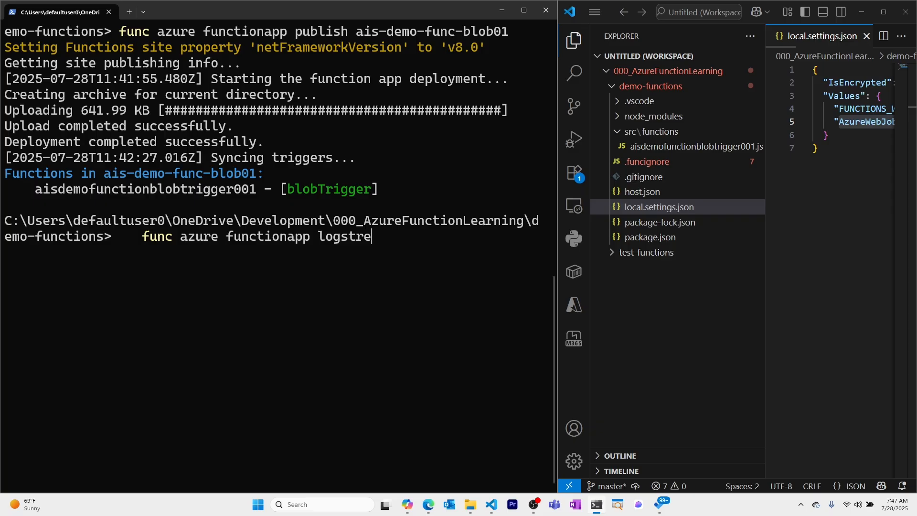
{"action": "type", "text": "am"}
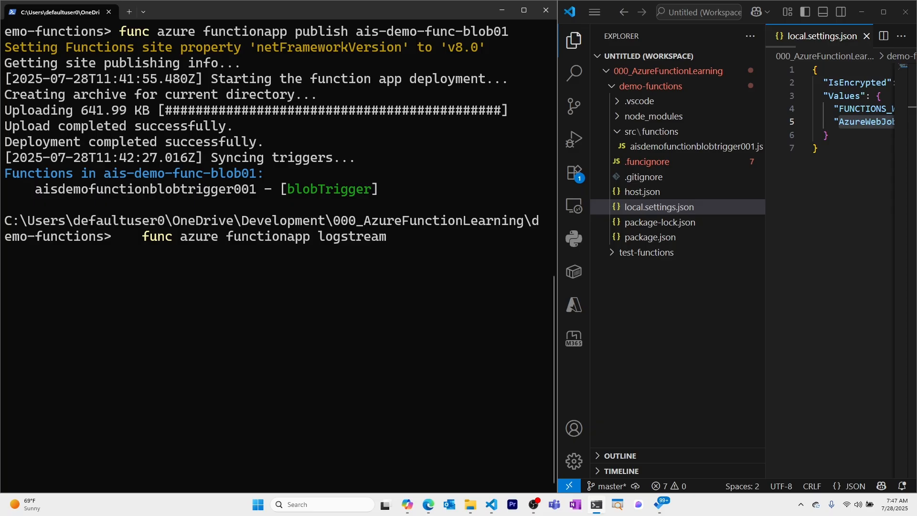
{"action": "type", "text": "a"}
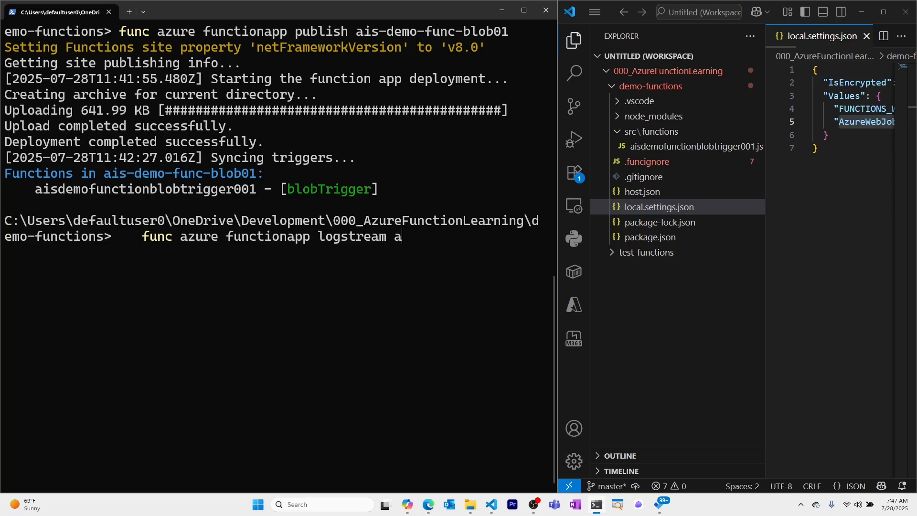
{"action": "type", "text": "is-demo-"}
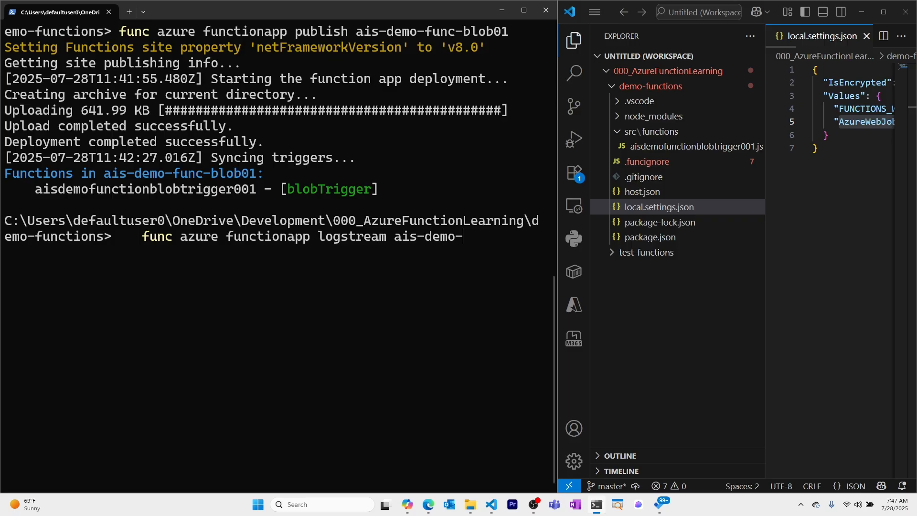
{"action": "type", "text": "func-b"}
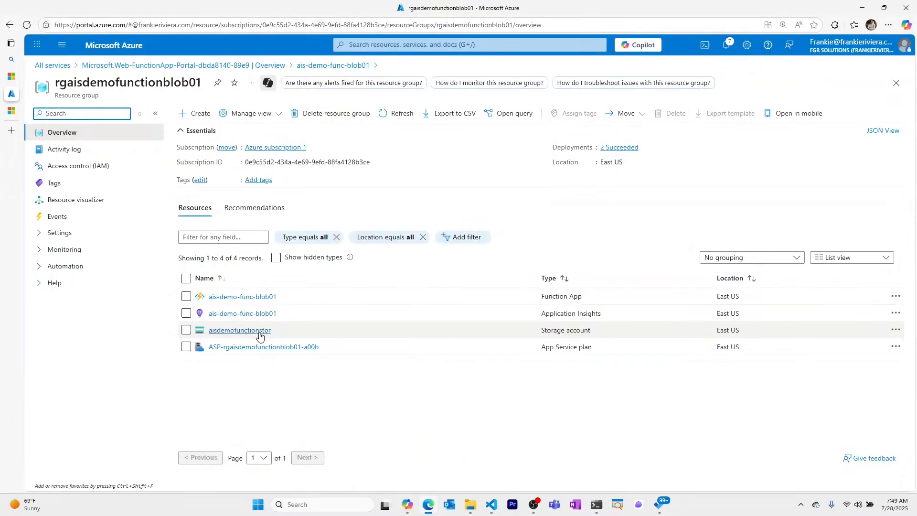
Delete cars.txt from the sample-workitems container of aisdemofunctionstor.
{"action": "left_click", "coordinate": [239, 330]}
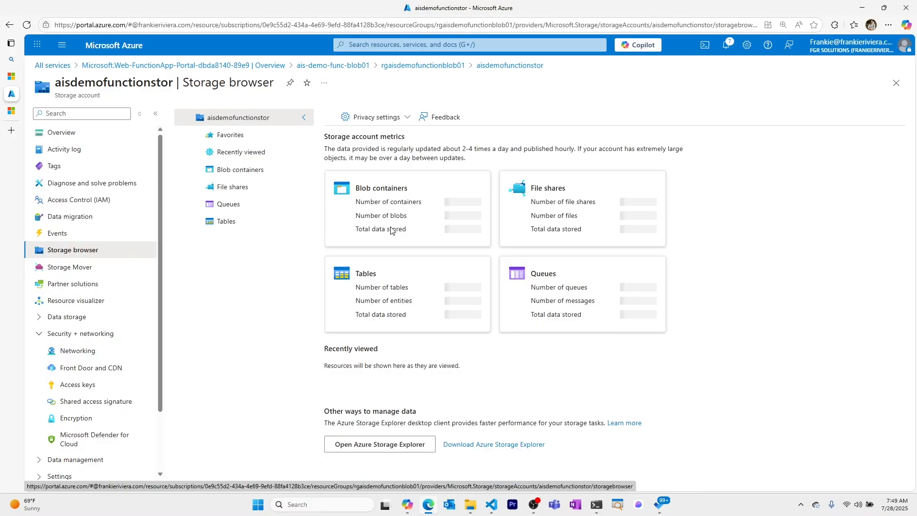
{"action": "left_click", "coordinate": [241, 169]}
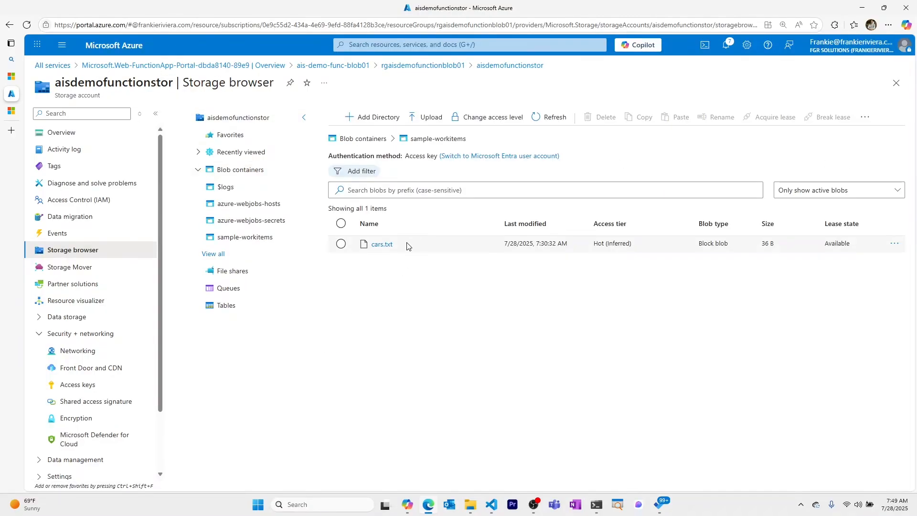
{"action": "left_click", "coordinate": [605, 117]}
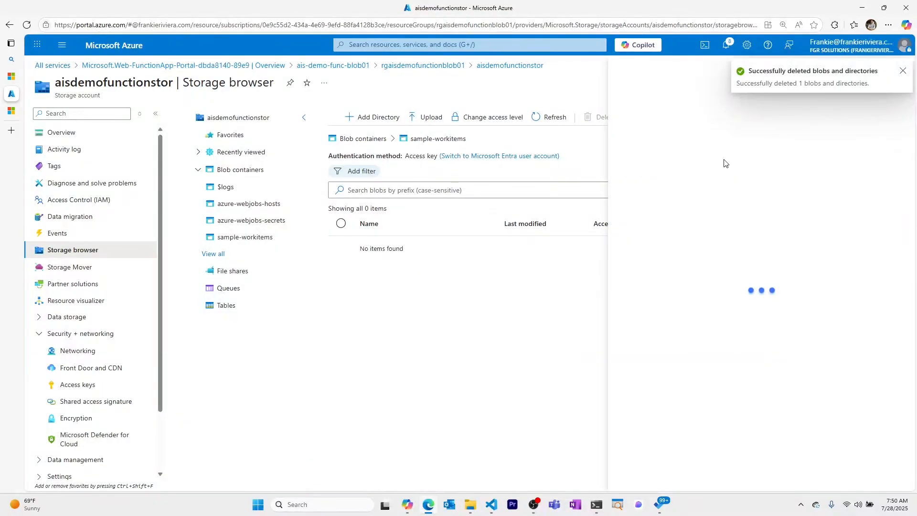
Upload cars.txt from the computer back into sample-workitems.
{"action": "left_click", "coordinate": [425, 117]}
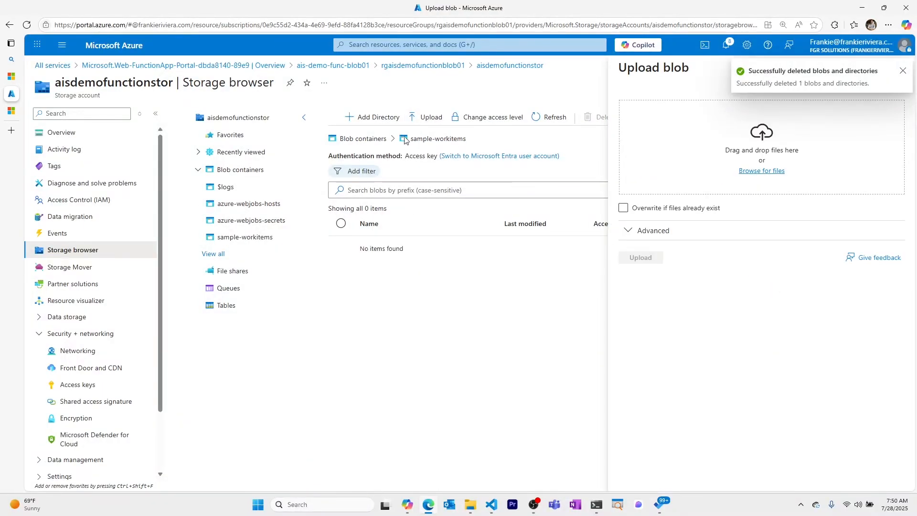
{"action": "left_click", "coordinate": [761, 170]}
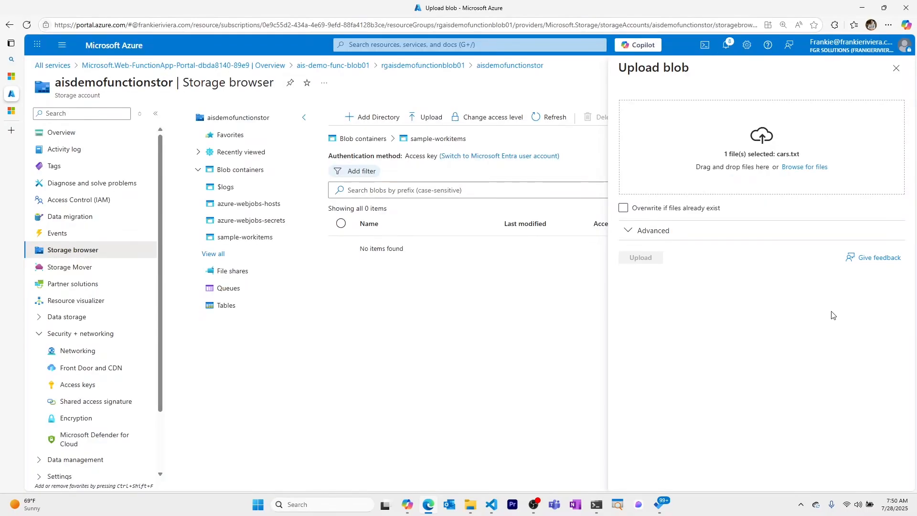
{"action": "left_click", "coordinate": [641, 258]}
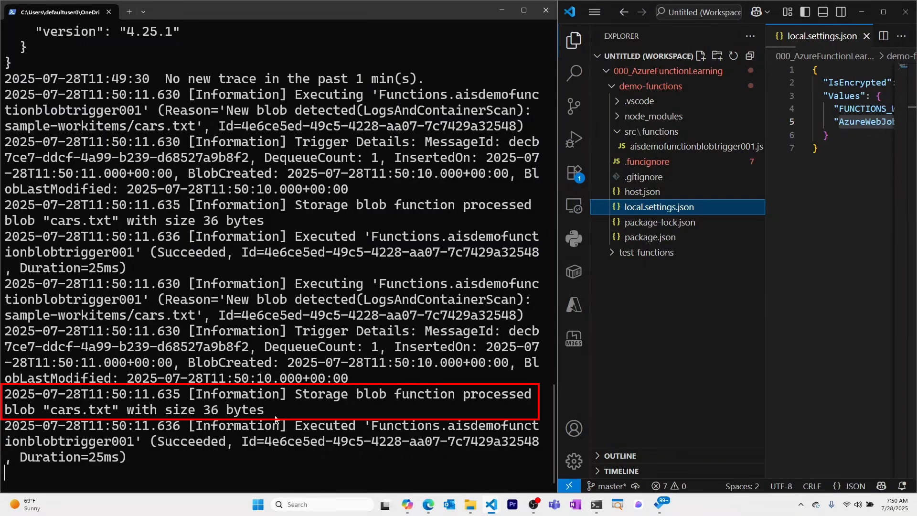
Highlight the log line saying the blob function processed cars.txt with size 36 bytes.
{"action": "left_click_drag", "start_coordinate": [295, 393], "coordinate": [266, 409]}
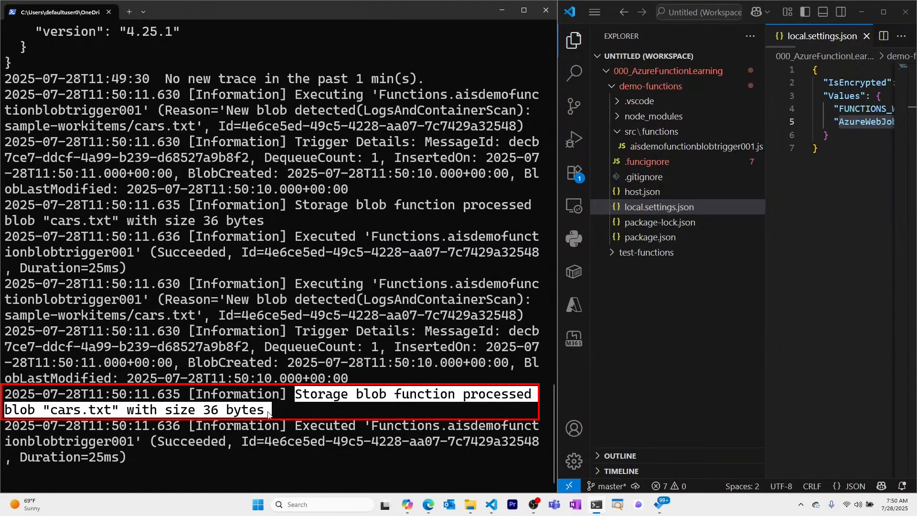
{"action": "mouse_move", "coordinate": [294, 416]}
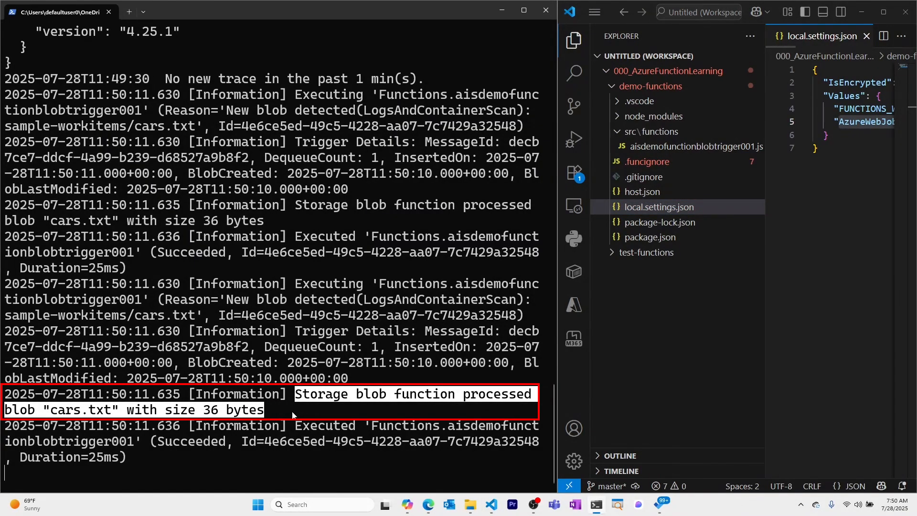